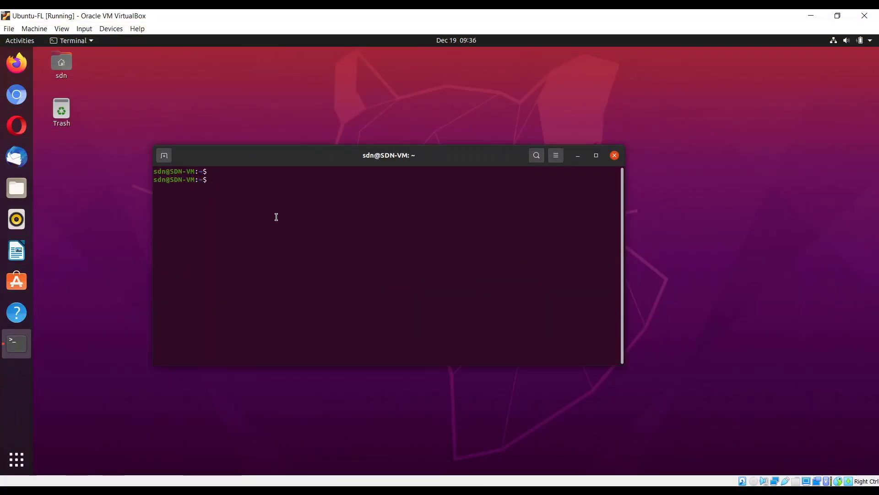
Show the operating system release details with cat /etc/os*, confirming Ubuntu 20.04.3.
text(cat)
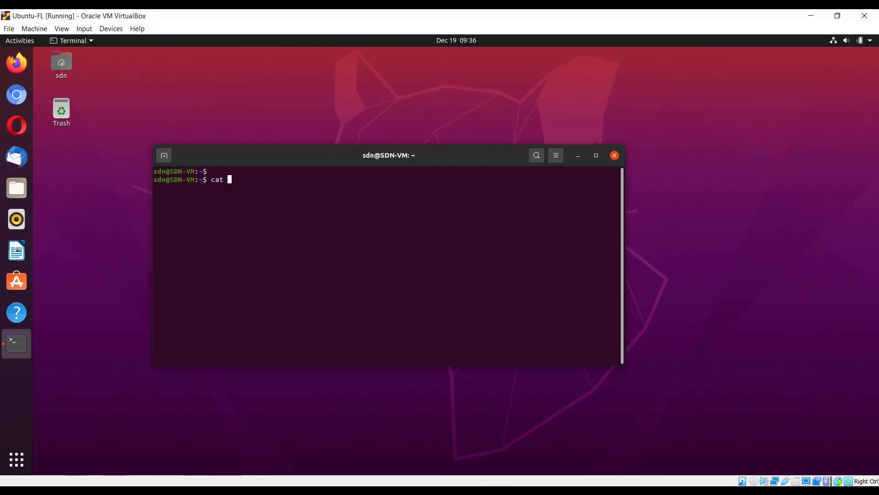
text(/)
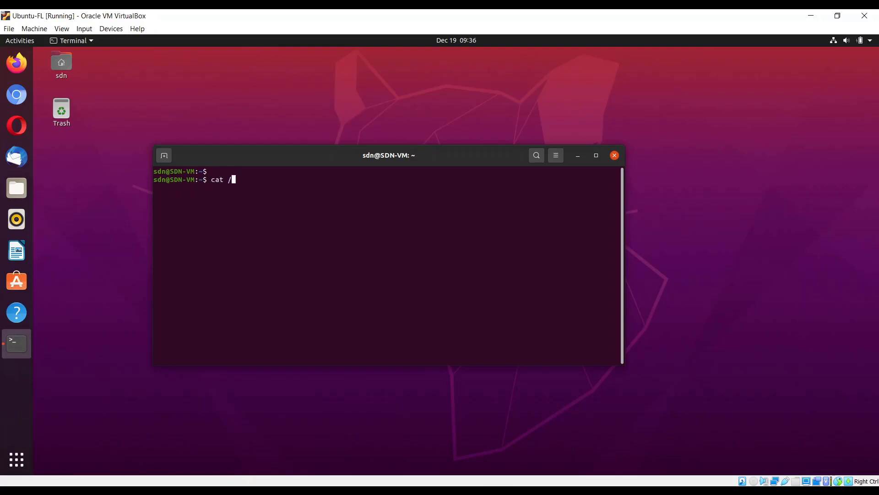
text(etc/)
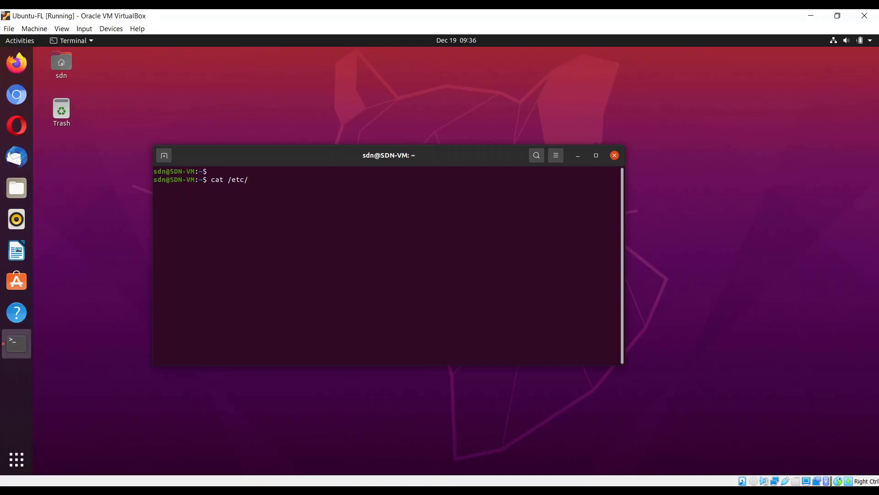
key(Return)
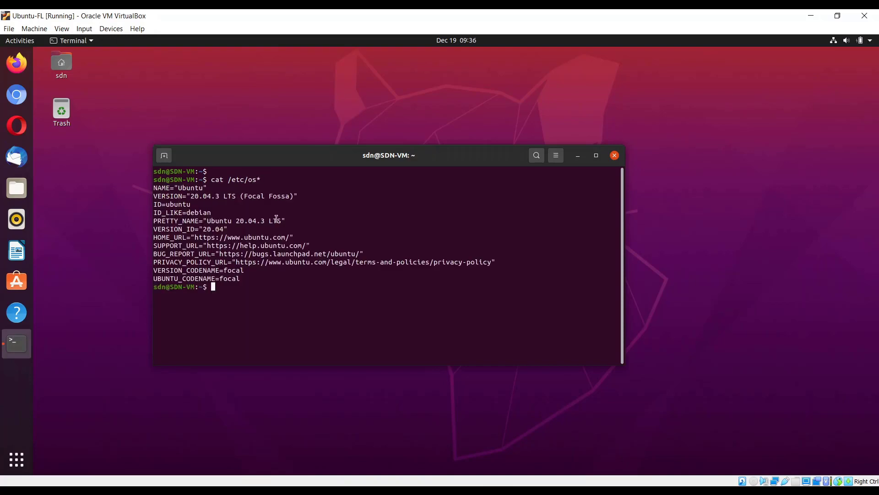
double_click(202, 196)
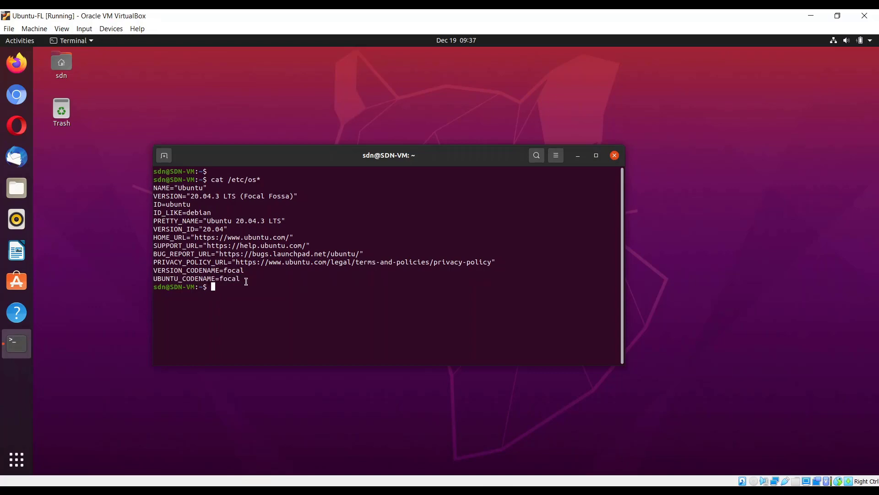
mouse_move(273, 303)
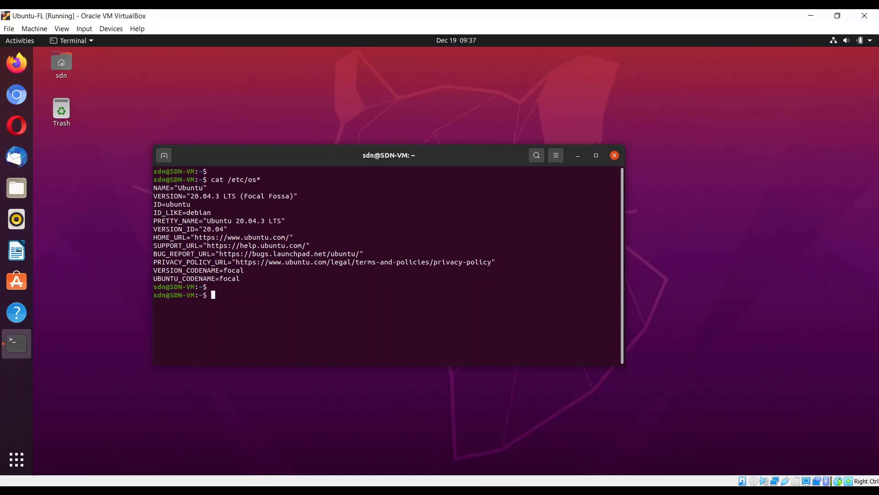
Check the installed versions of Java 1.8.0_312, Ant 1.10.7 and Maven 3.6.3.
text(java -veriosn)
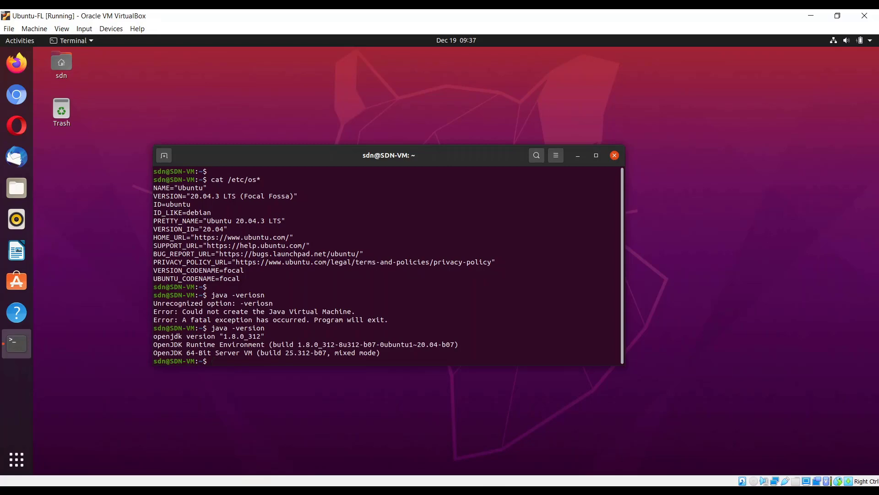
text(java -version)
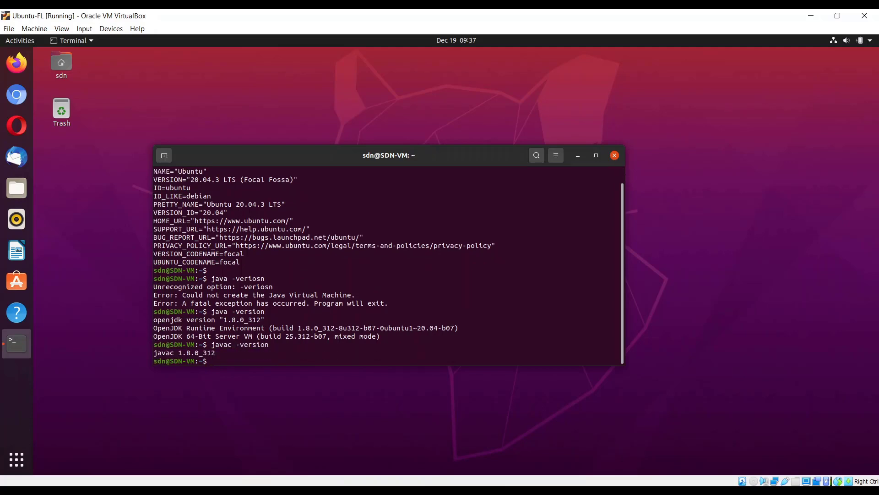
text(ant)
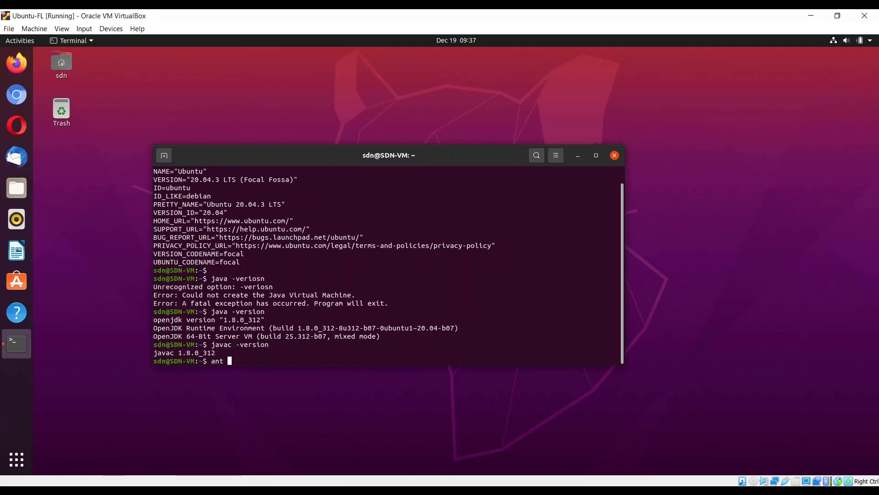
text(-version)
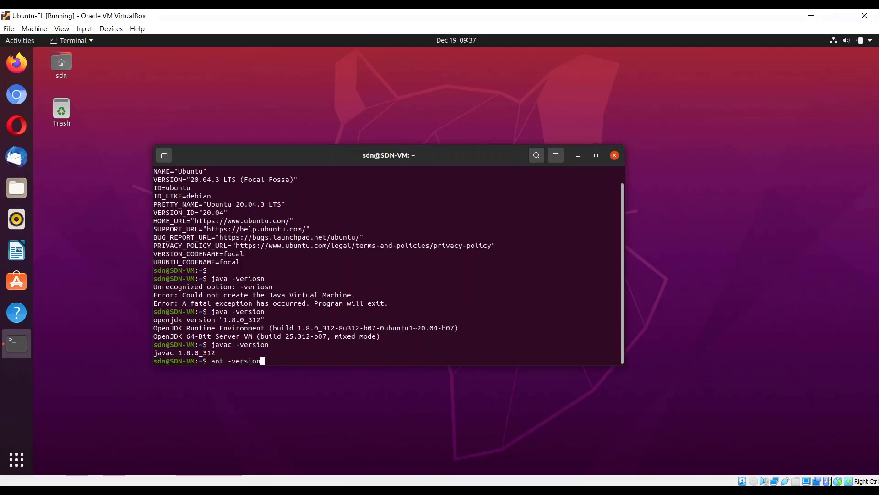
key(Return)
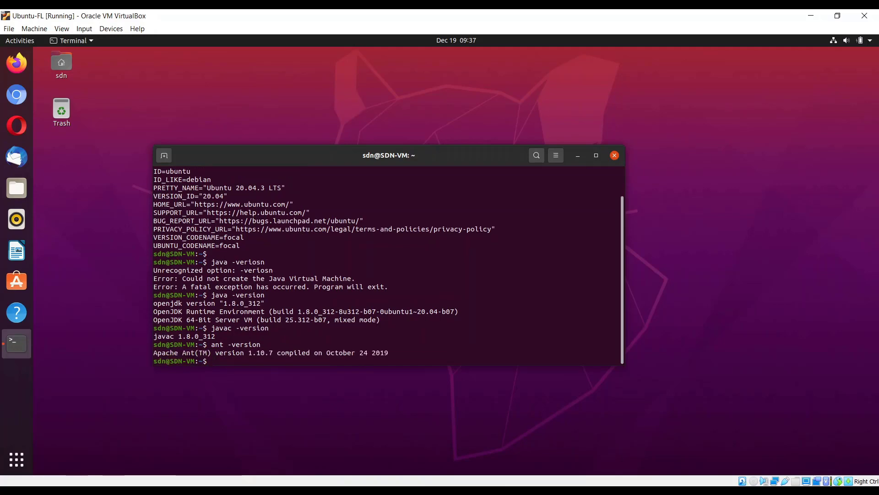
text(ant -version)
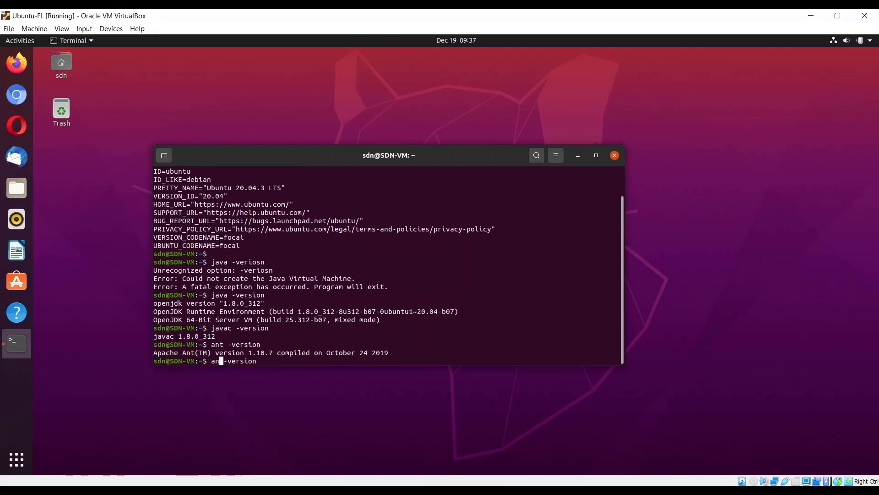
text(maven -version)
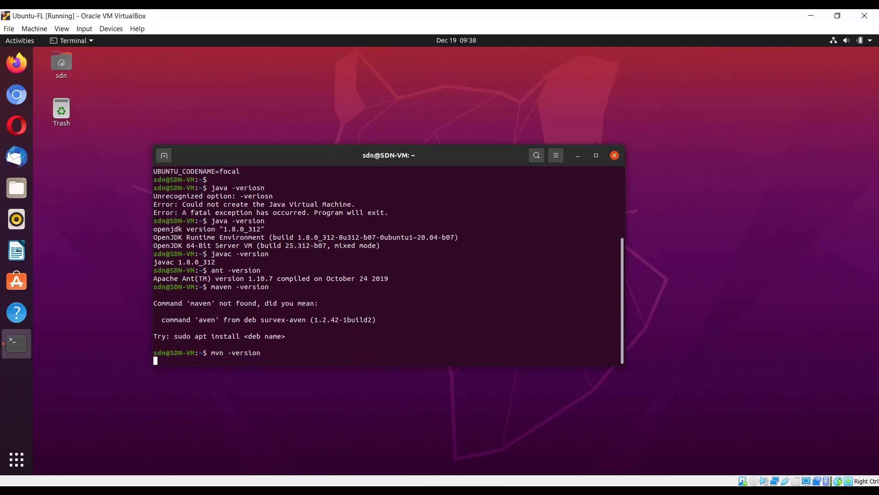
key(Return)
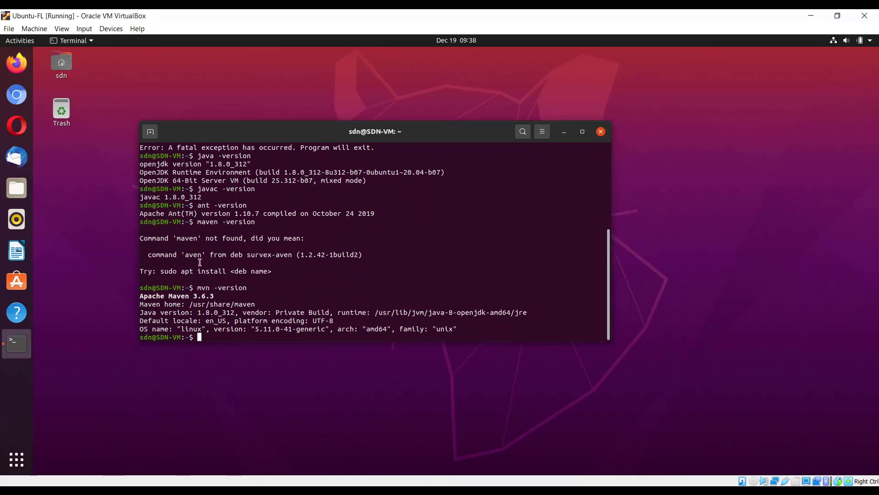
mouse_move(252, 335)
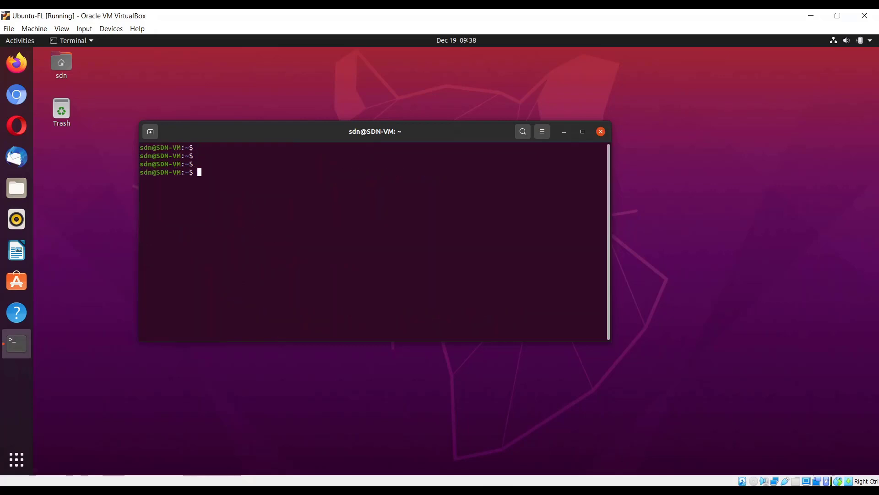
Run sudo apt install for build-essential, python-dev, openjdk-8-jdk, maven, ant and git.
text(sudo)
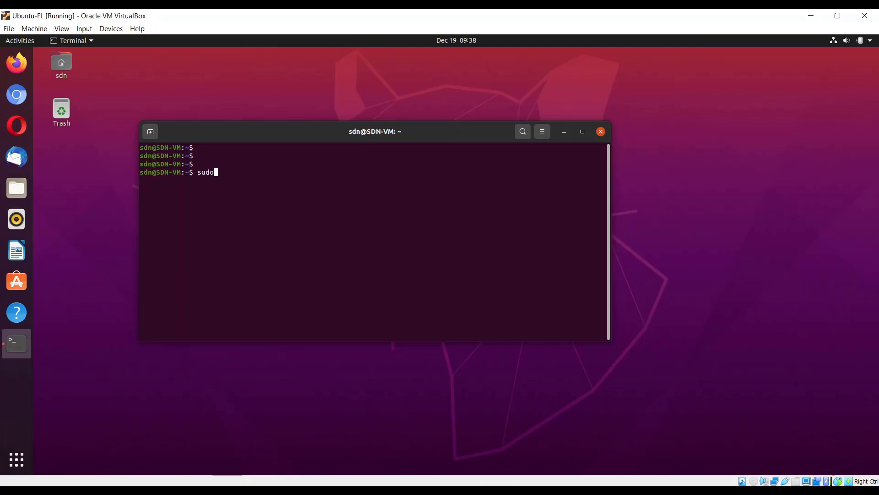
text(apt insta)
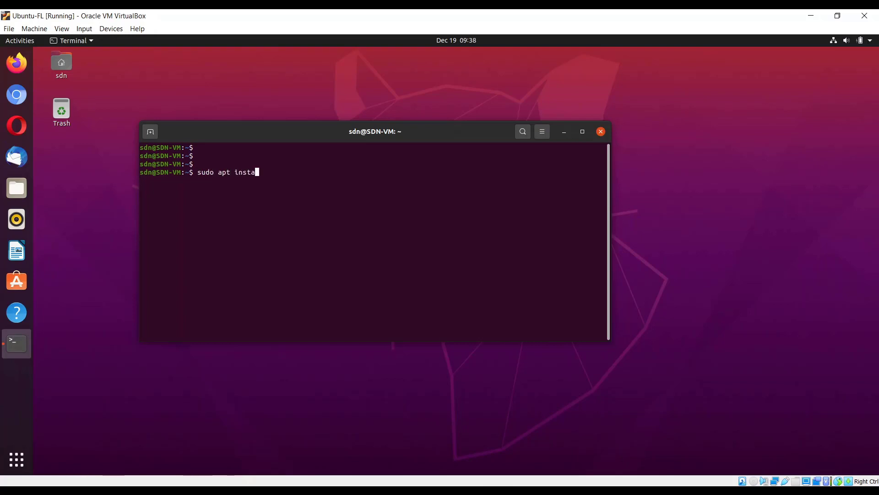
text(ll build-essential py)
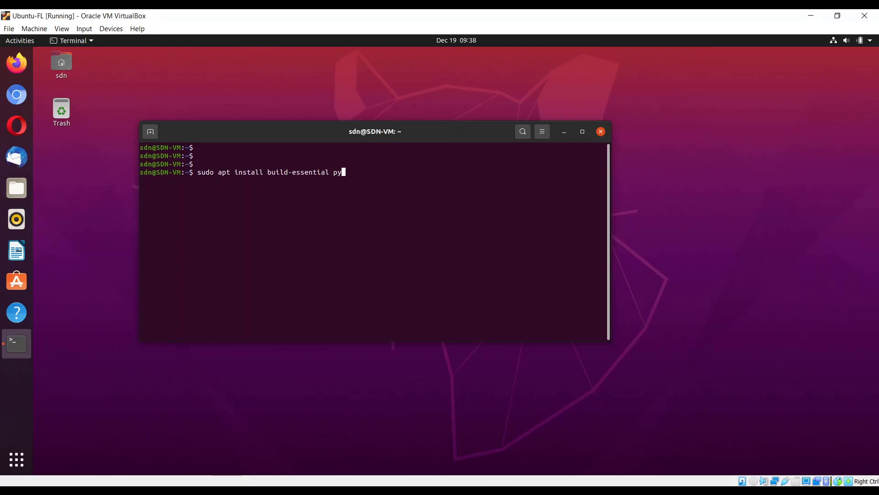
text(thon-dev o)
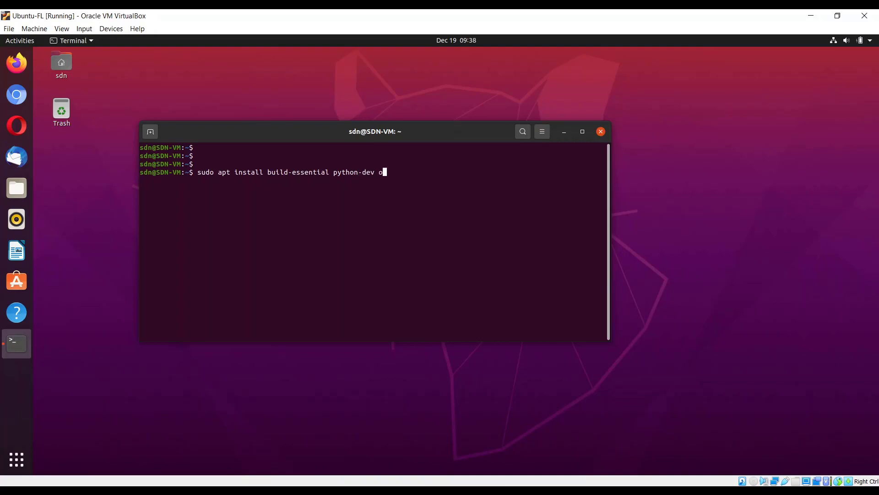
text(penjdk-)
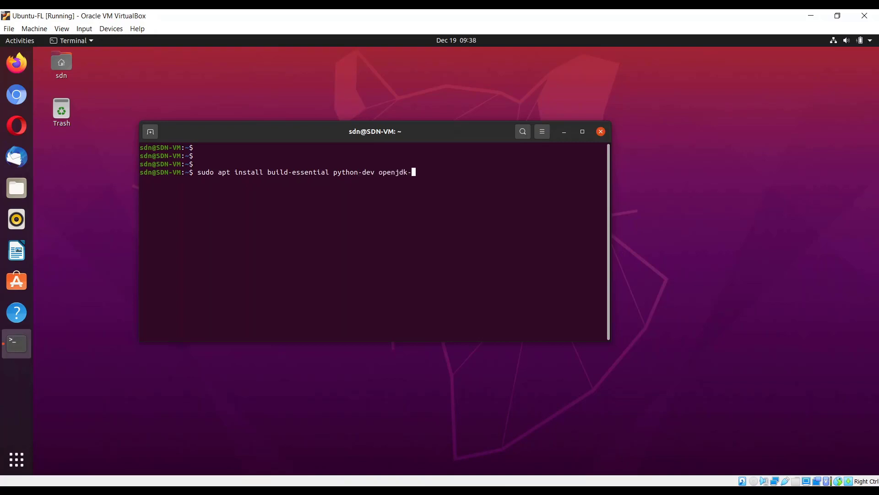
text(8-j)
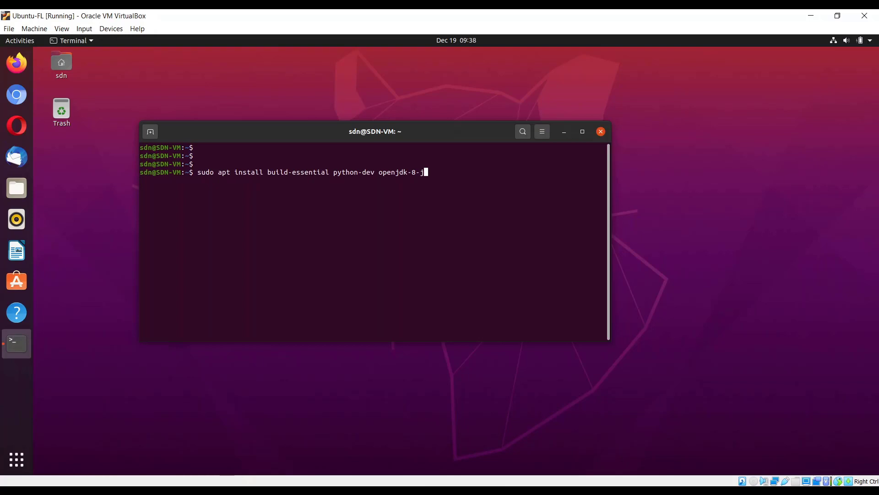
text(dk)
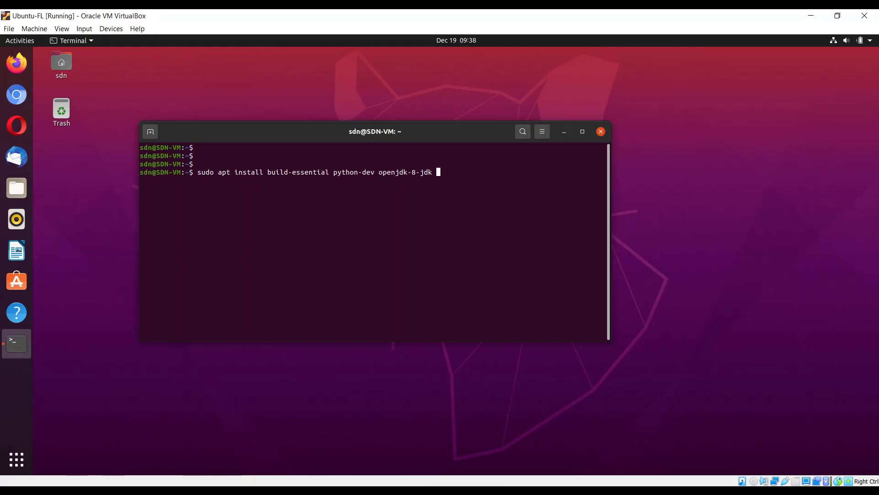
text(maven)
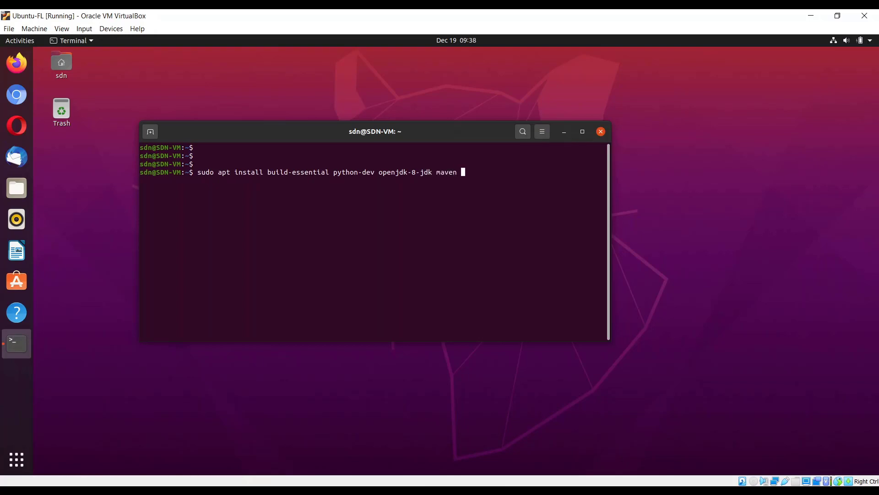
text(ant git)
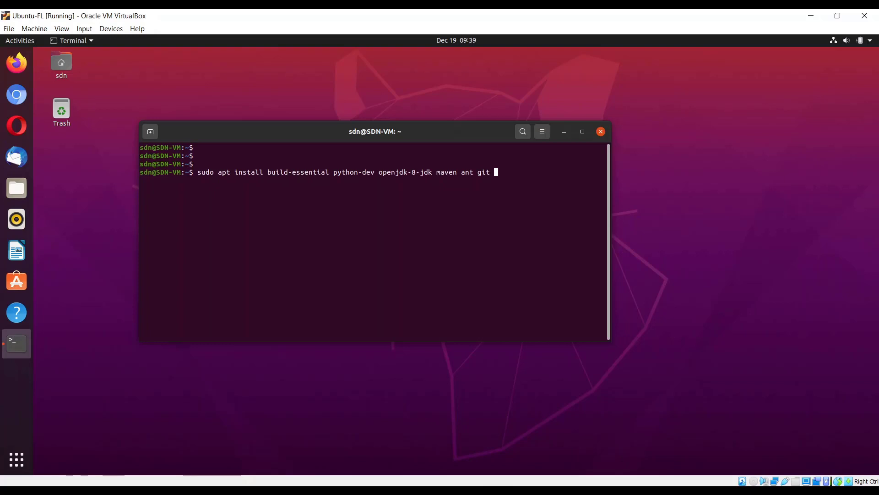
key(Return)
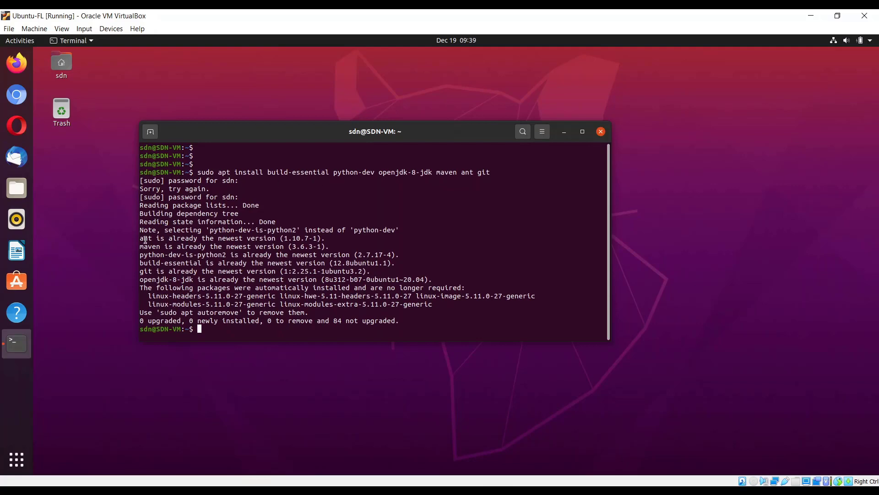
drag(168, 238, 325, 238)
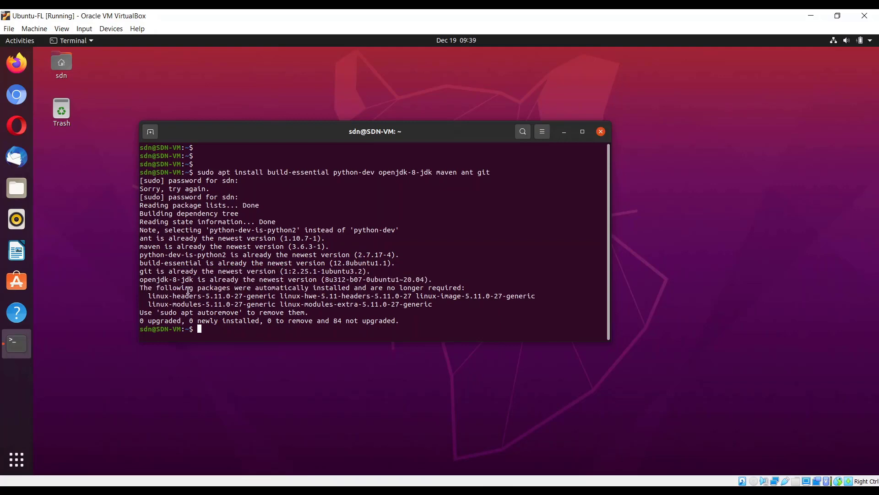
mouse_move(303, 322)
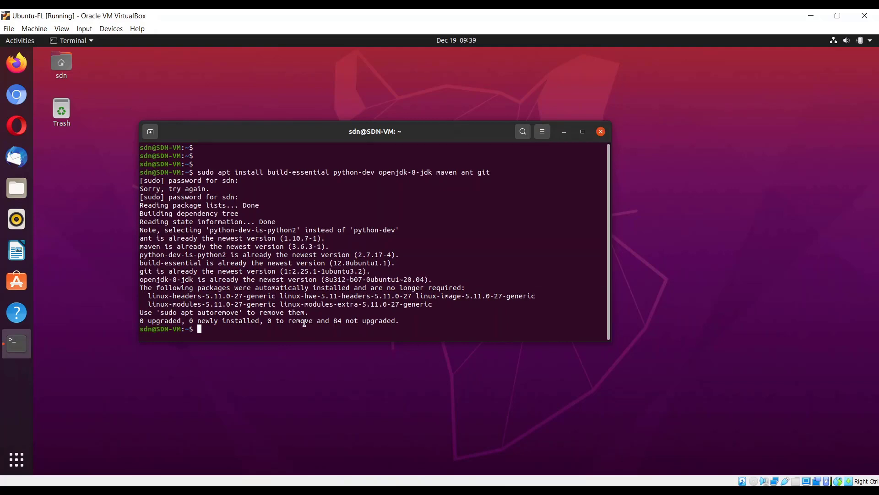
mouse_move(403, 323)
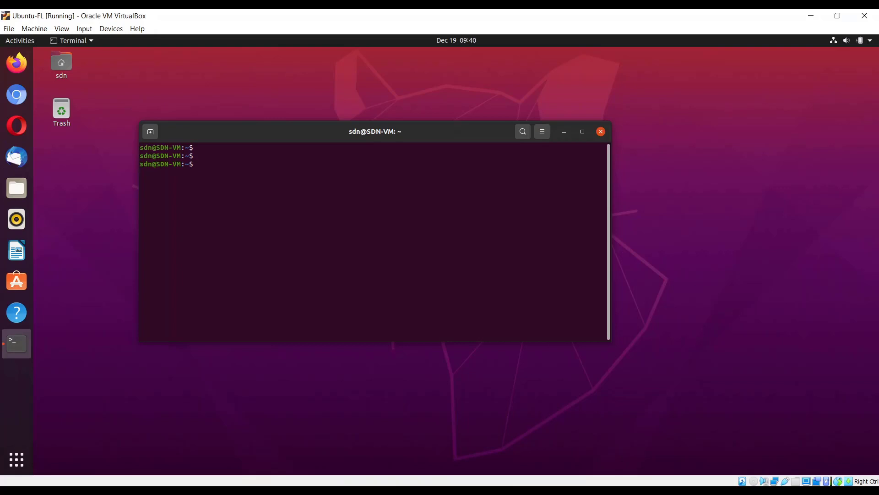
Clone github.com/floodlight/floodlight.git, enter the floodlight folder and list its contents.
text(sudo git)
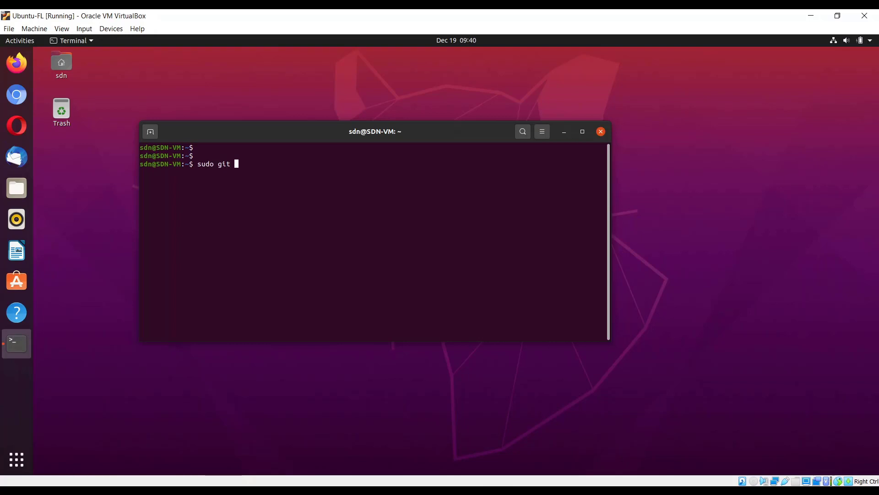
text(clo)
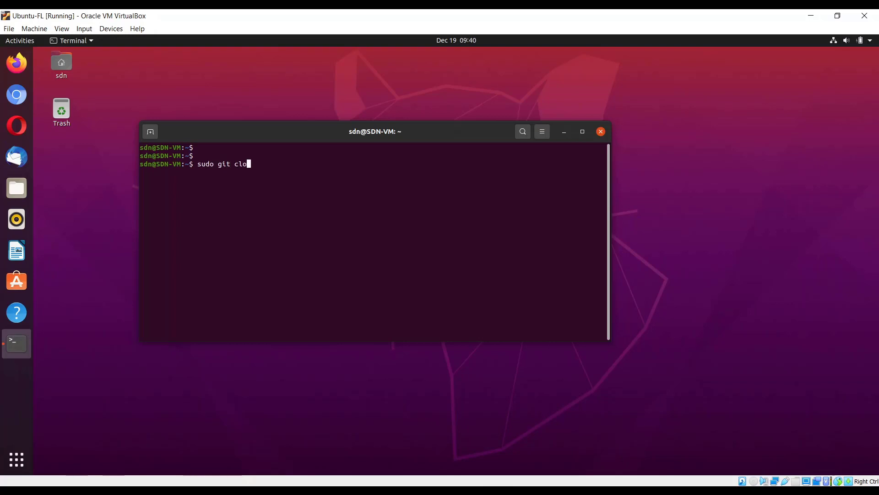
text(ne http)
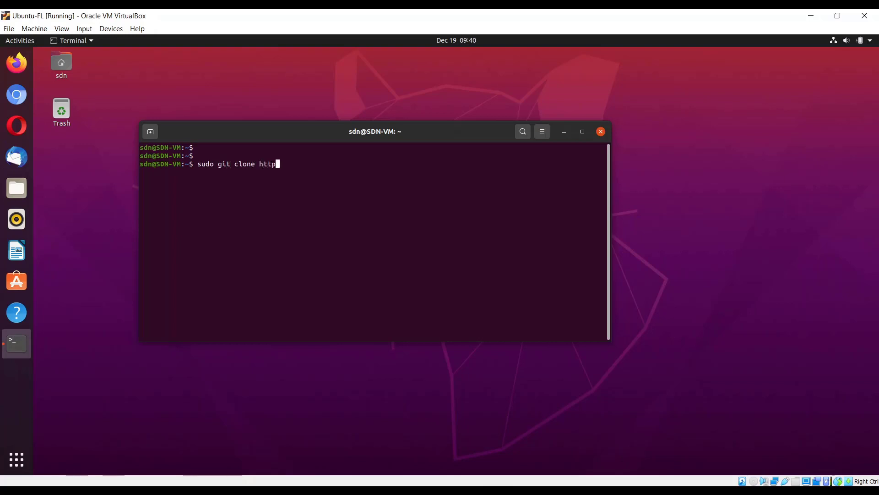
text(s://github.com/floodlight/floodlight.git)
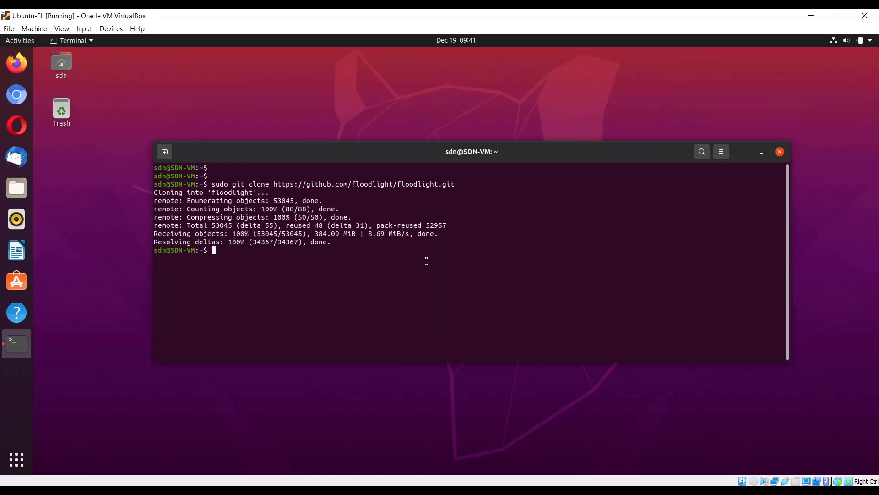
text(cd floodlight)
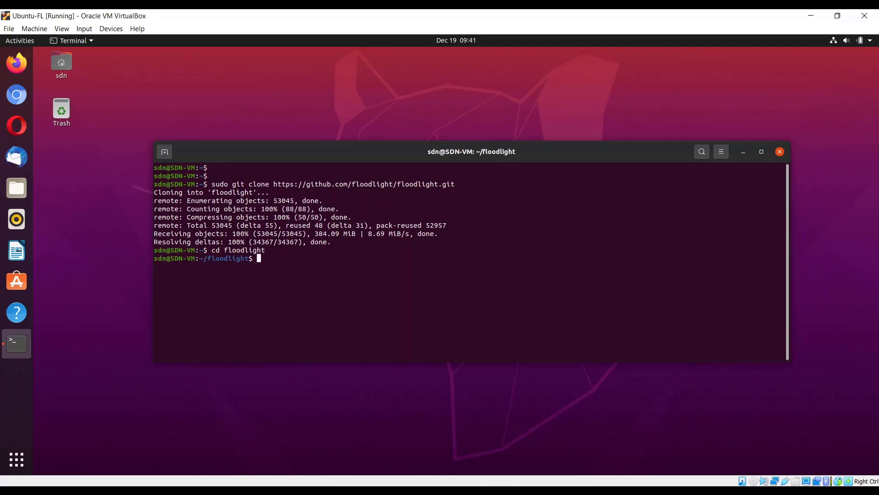
text(ls)
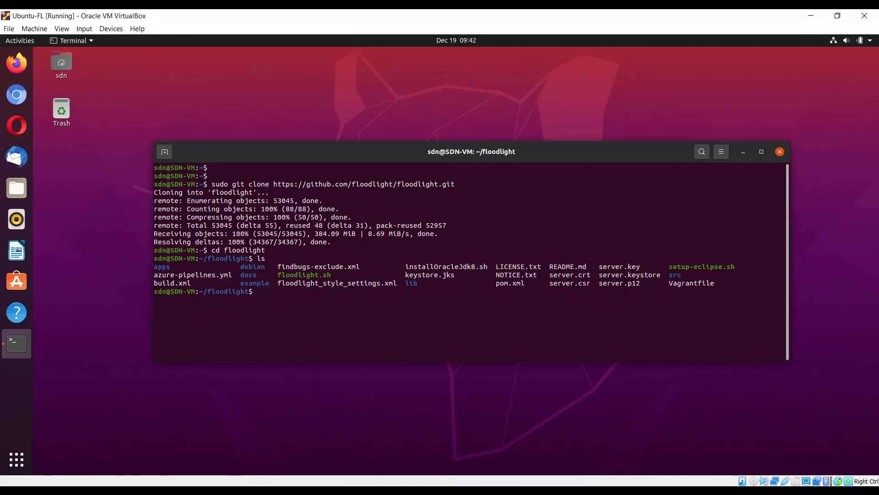
Run sudo ant clean and sudo ant, reviewing the missing org.apache.thrift.annotation errors.
text(s)
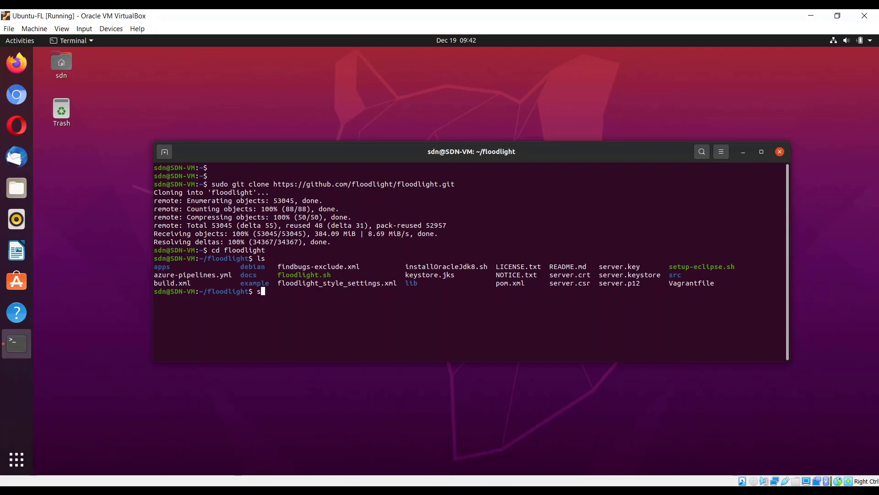
text(udo ant)
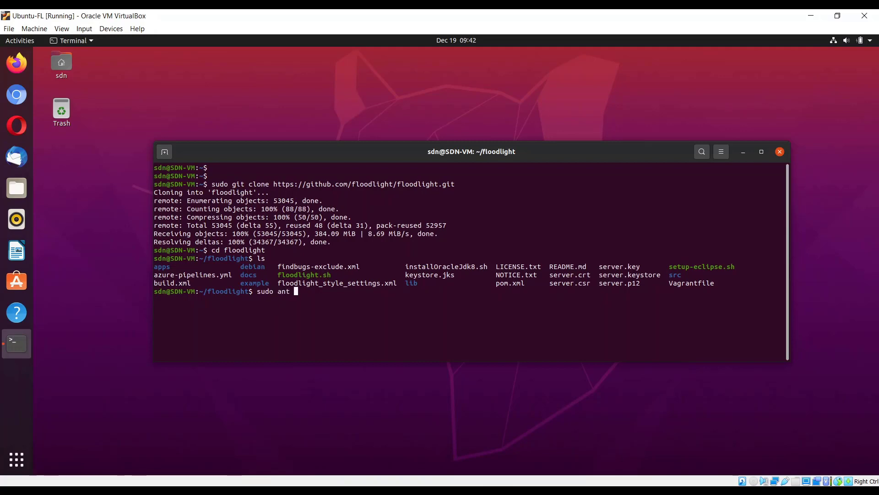
text(clean)
text(sudo ant)
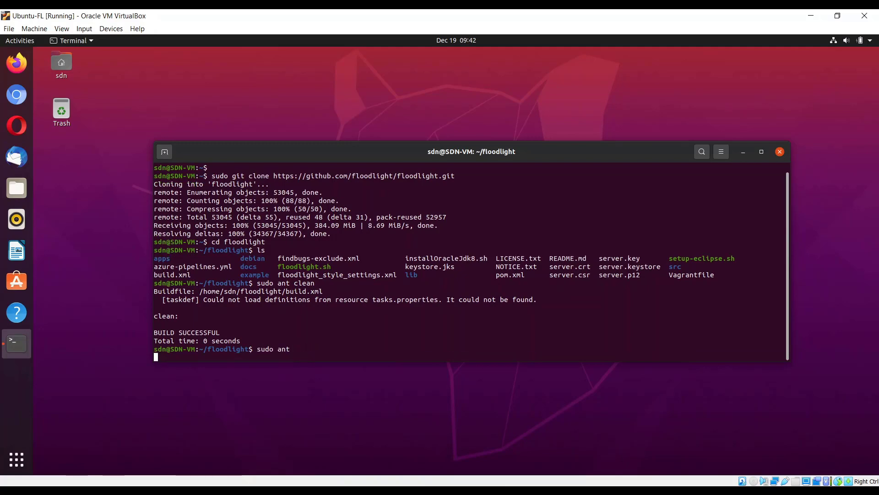
key(Return)
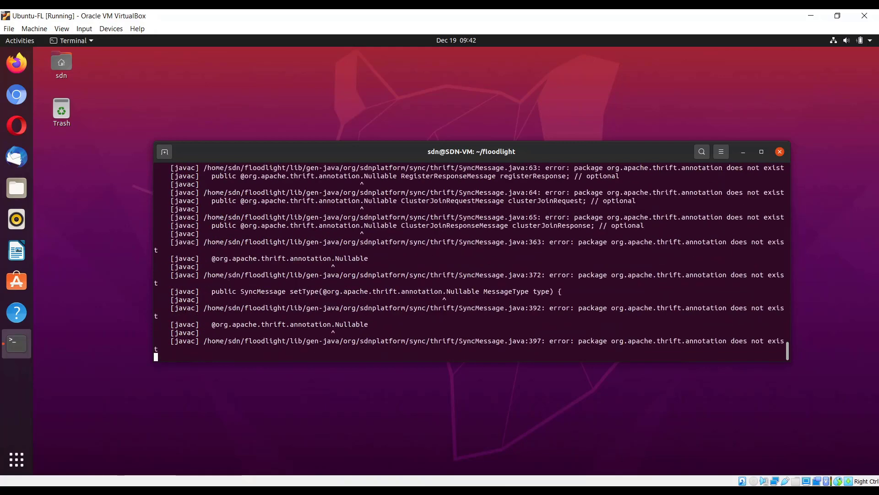
scroll(down, 3)
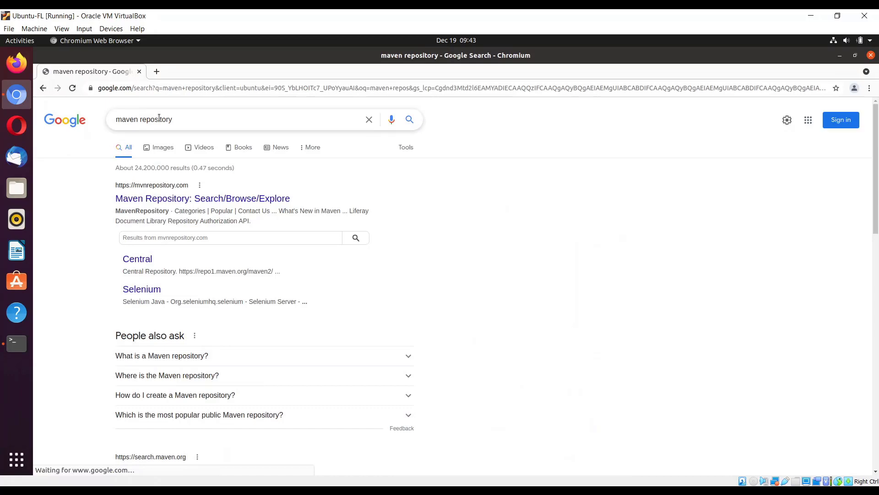
Download and keep the libthrift 0.14.1 jar from Maven Repository.
click(203, 198)
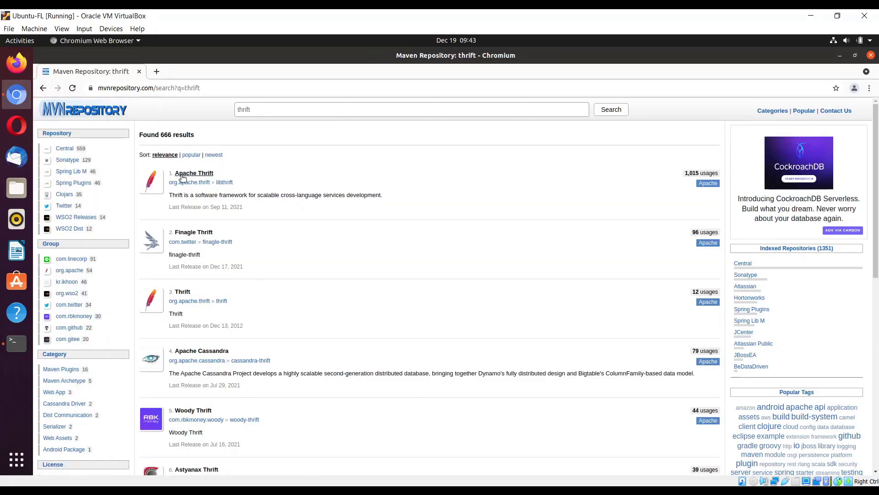
click(194, 173)
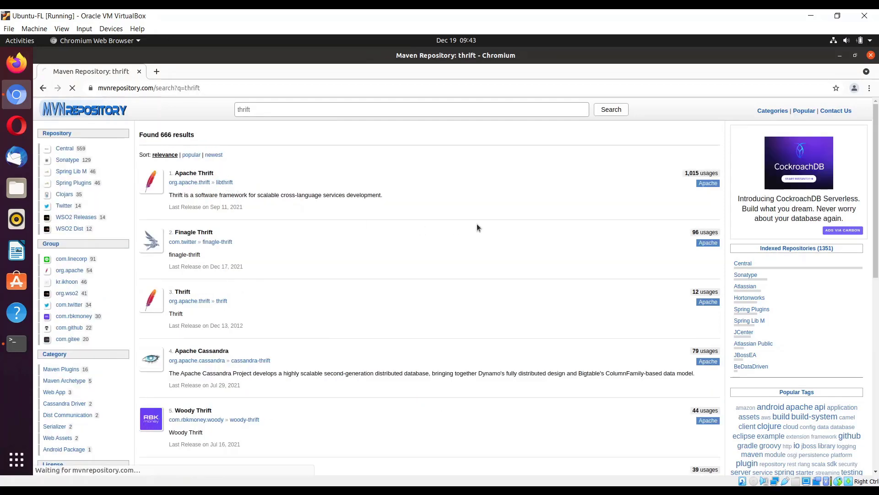
click(194, 172)
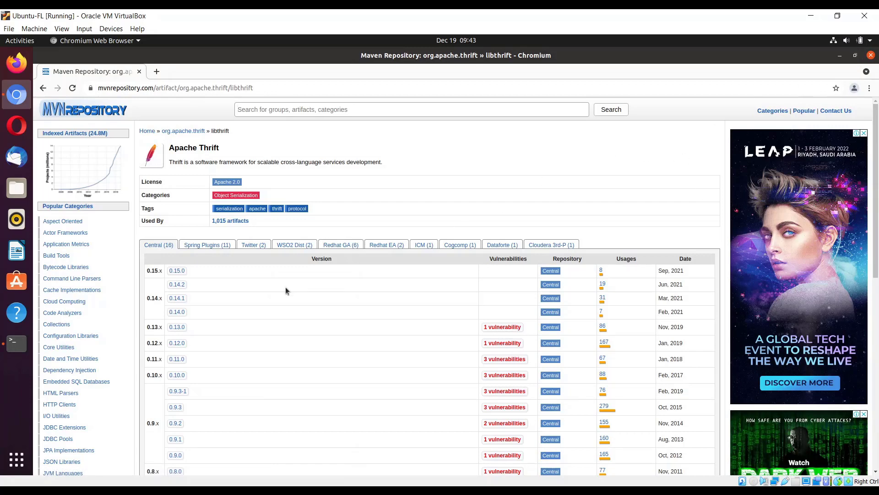
mouse_move(177, 298)
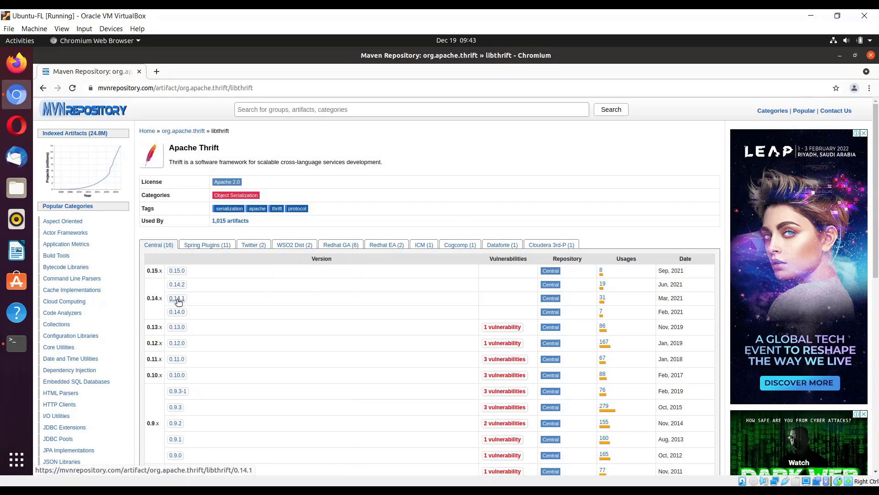
click(177, 297)
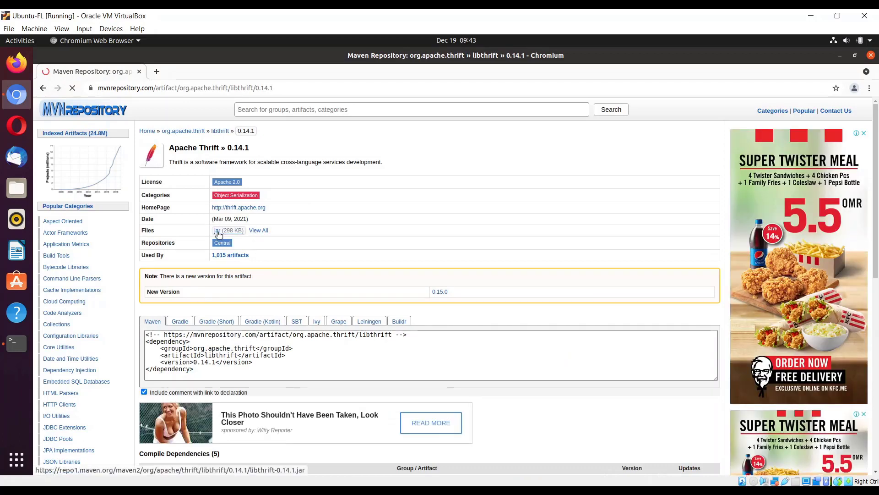
click(217, 232)
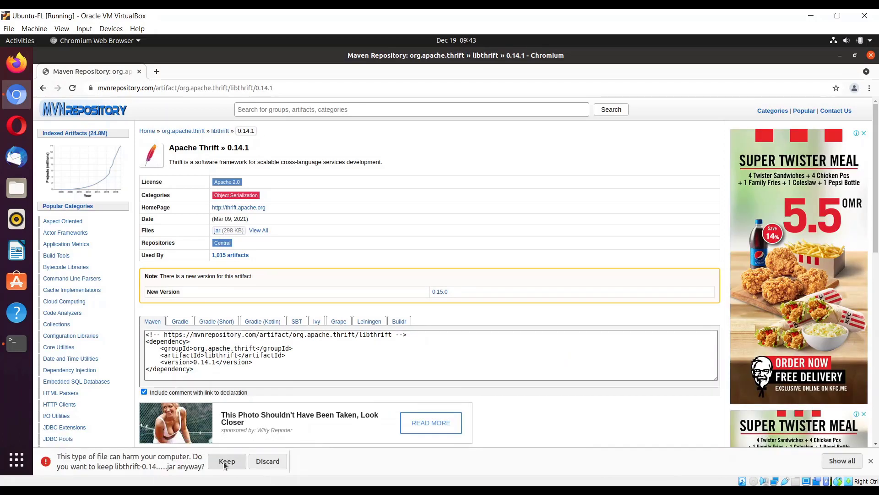
click(227, 460)
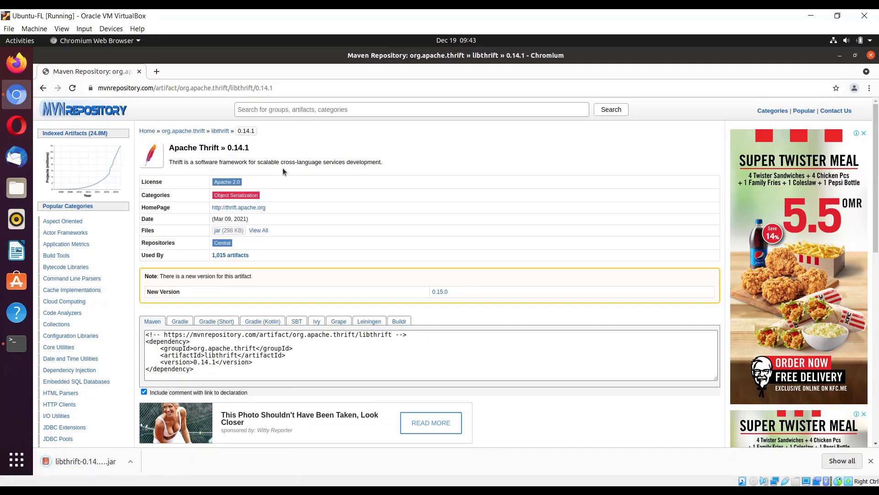
Download the netty-all 4.1.66.Final jar and show all downloads.
click(411, 109)
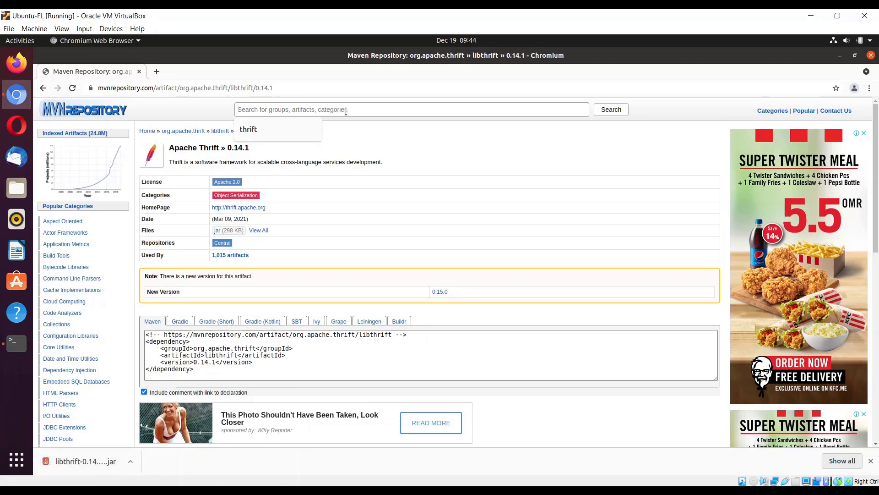
text(netty-all)
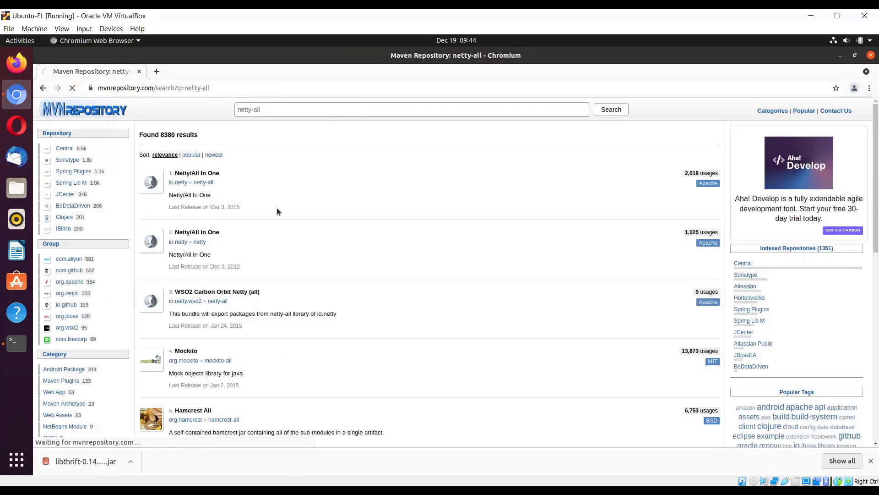
click(197, 173)
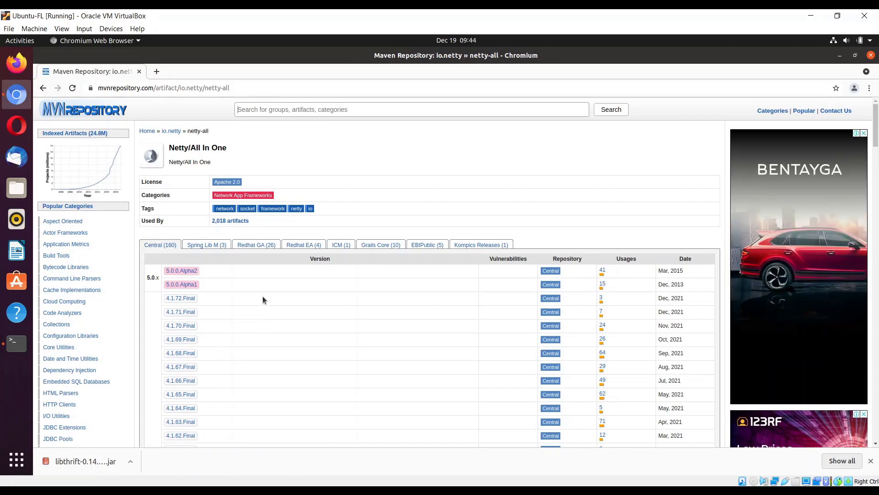
mouse_move(180, 380)
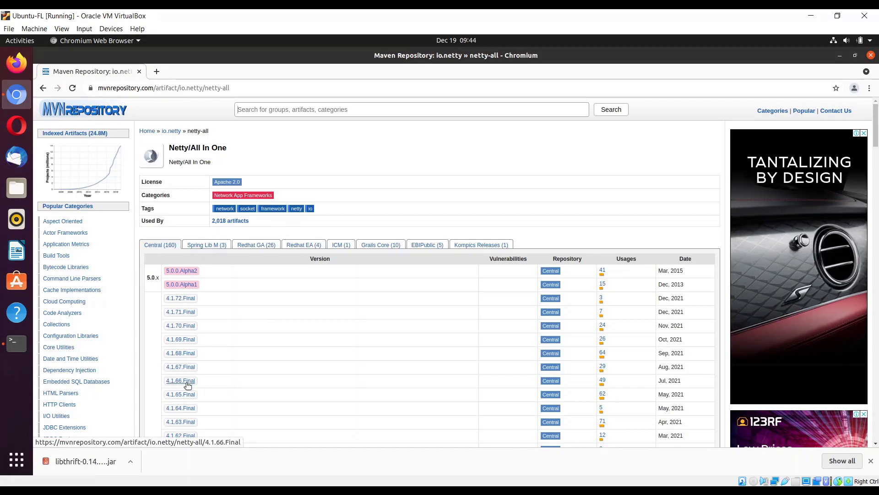
click(180, 380)
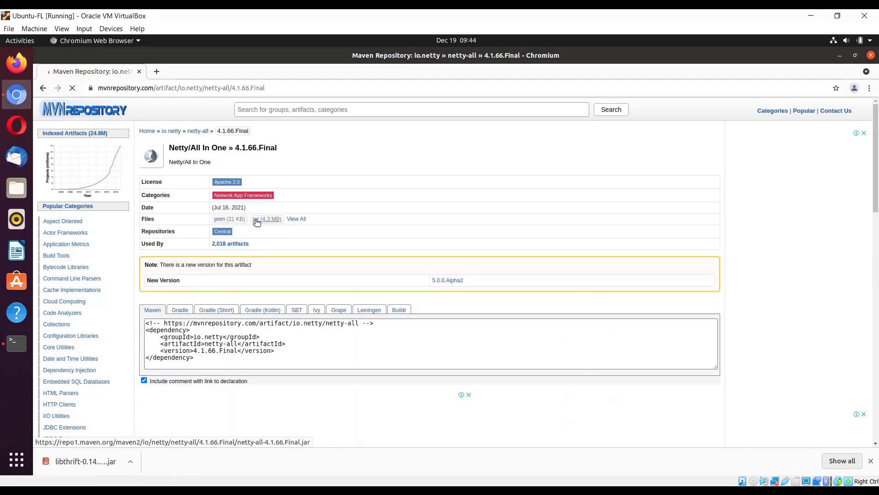
click(255, 219)
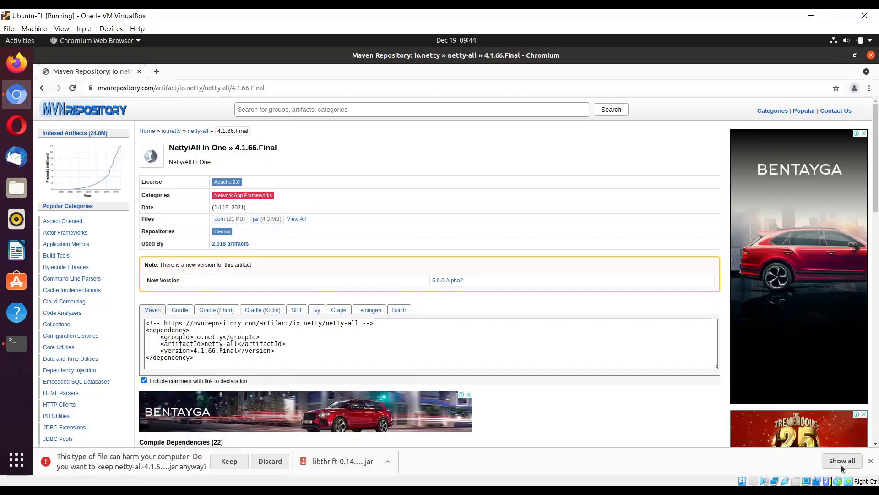
click(841, 460)
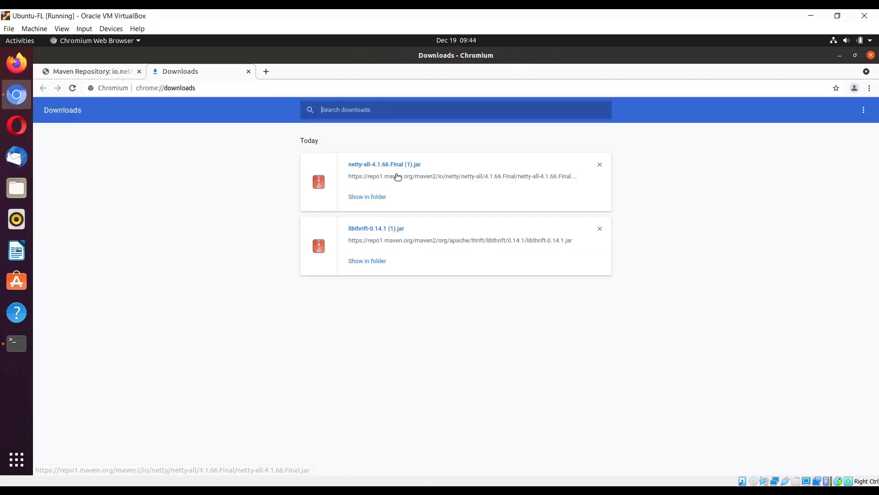
mouse_move(474, 164)
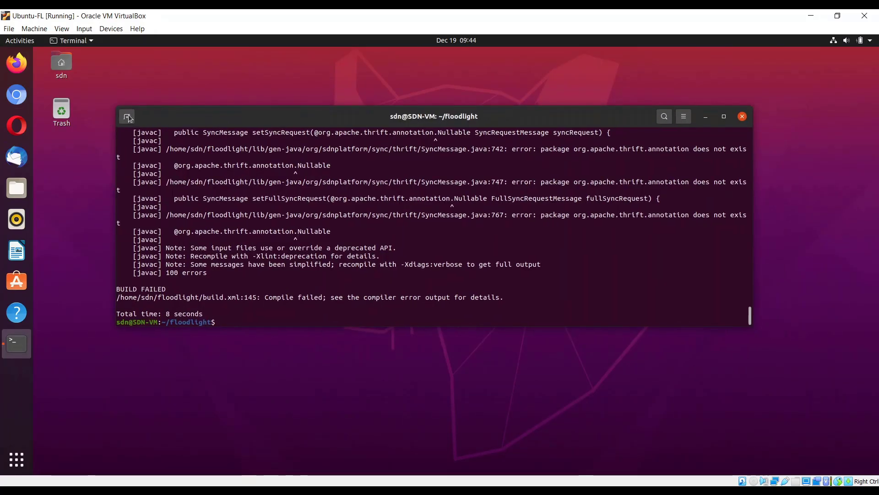
Copy libthrift-0.14.1.jar and netty-all-4.1.66.Final.jar from Downloads into ~/floodlight/lib.
click(127, 117)
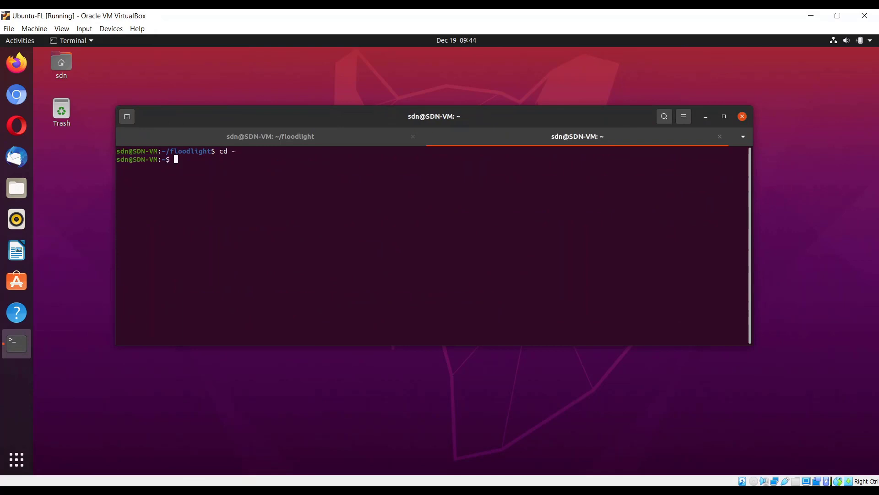
text(cd)
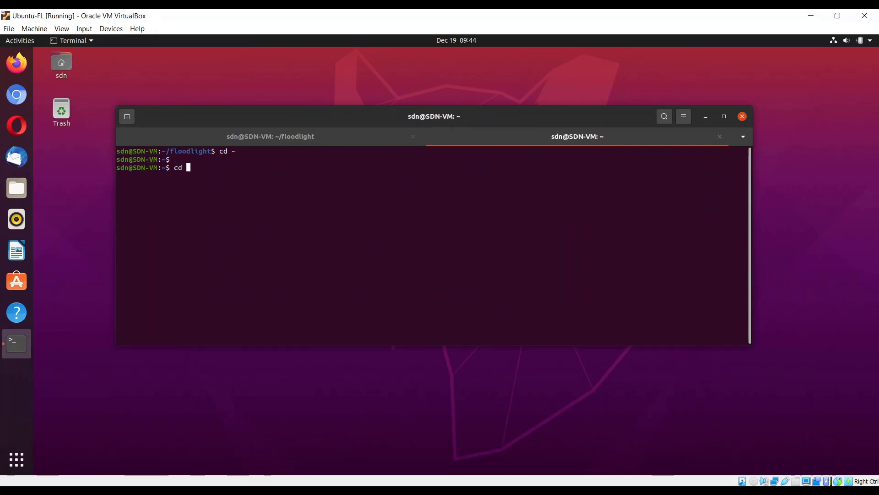
text(Downloads)
text(ls)
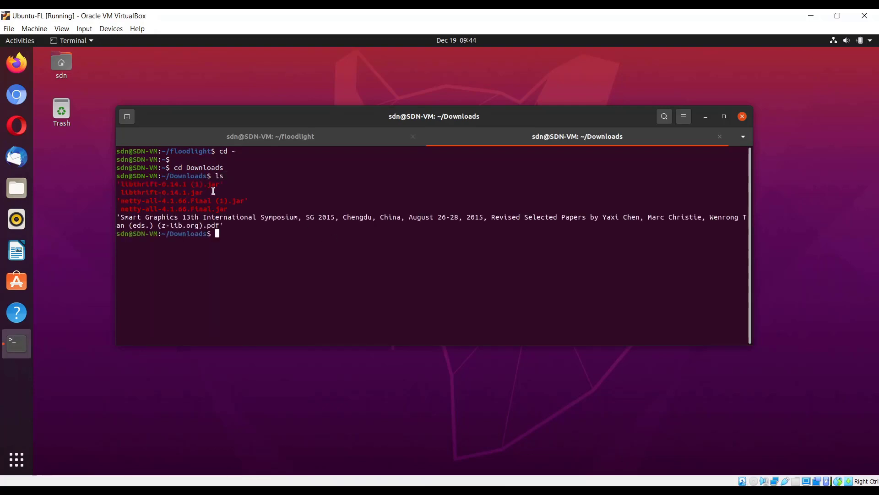
double_click(168, 184)
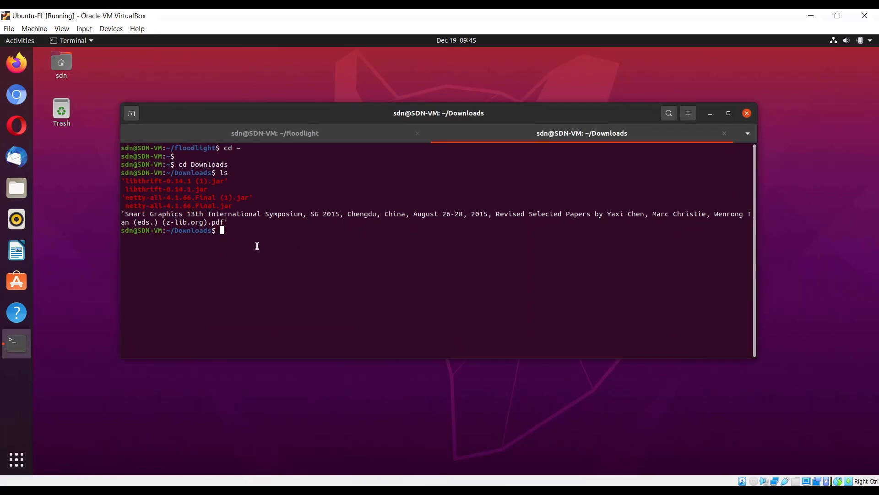
text(sudo cp)
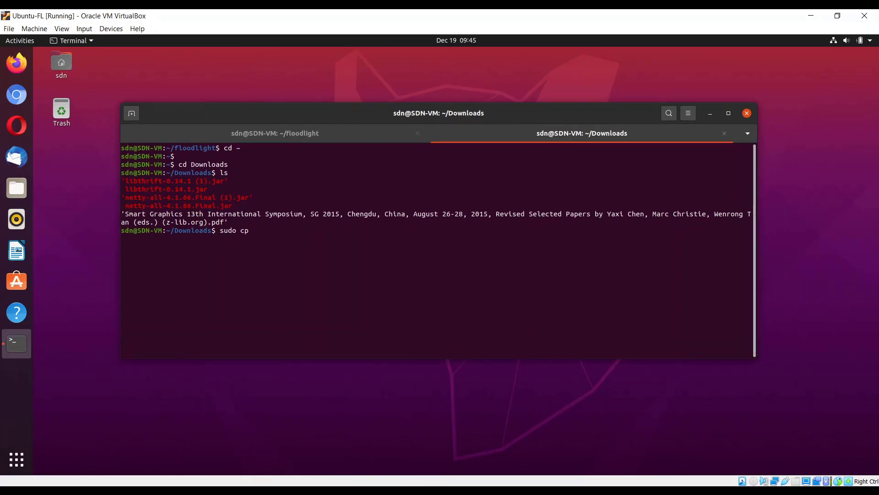
text(thrift-0.14.1.jar)
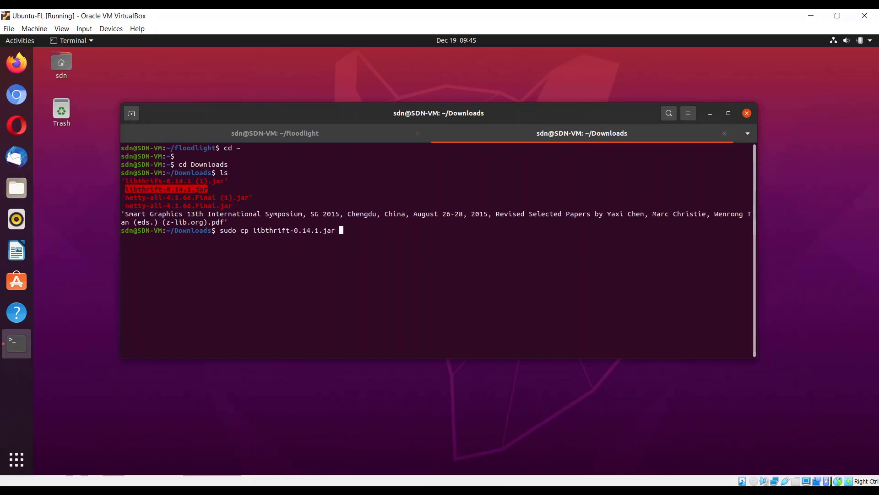
text(~/floodlight/lib)
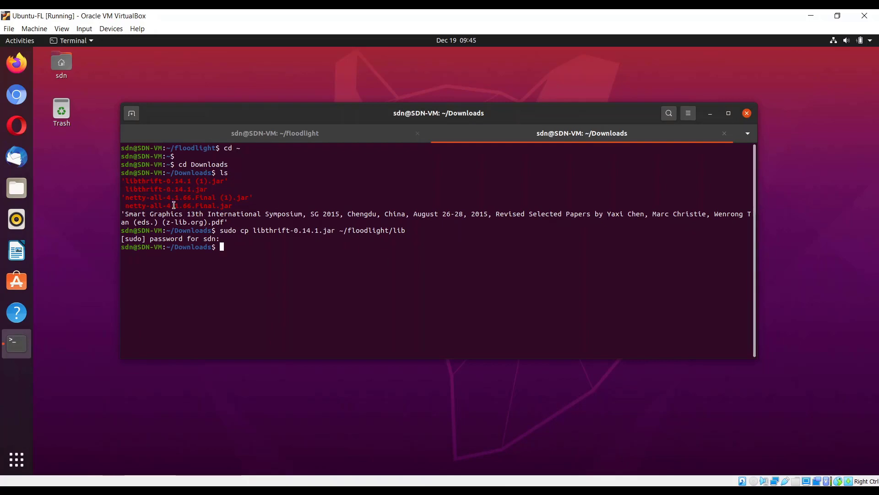
text(sudo cp netty-all-4.1.66.Final.jar  ~/floodlight/lib)
text(cd floodlight)
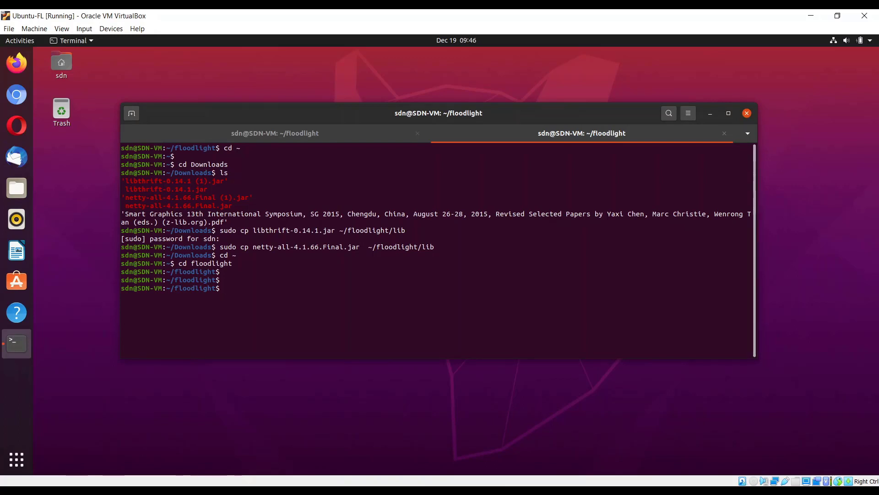
Change build.xml lines 72 and 76 to netty-all-4.1.66.Final and libthrift-0.14.1, then save.
text(gedit bui)
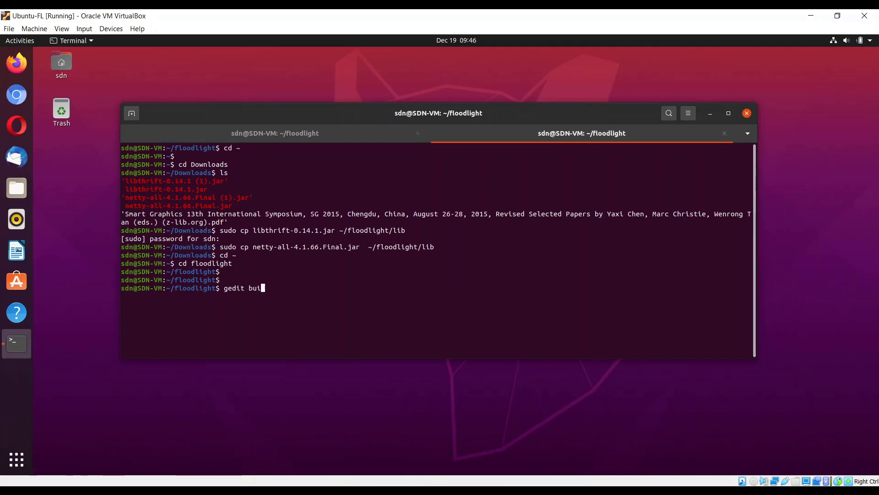
text(ld.x)
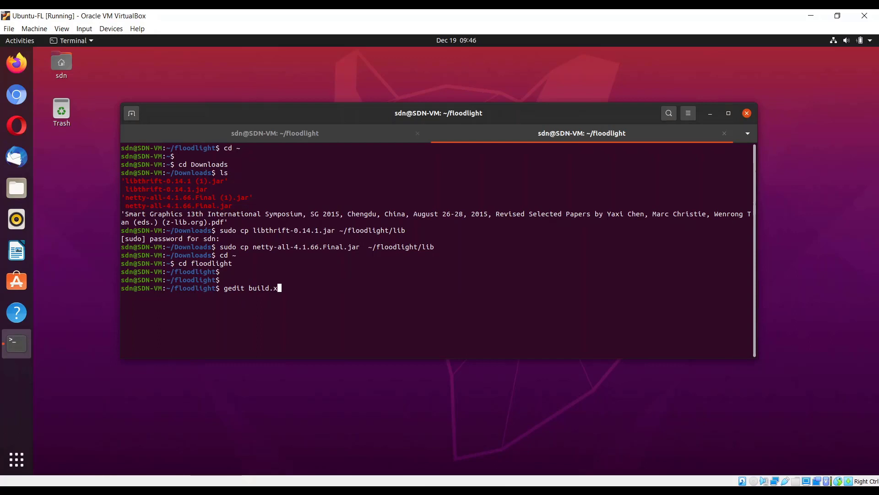
text(ml)
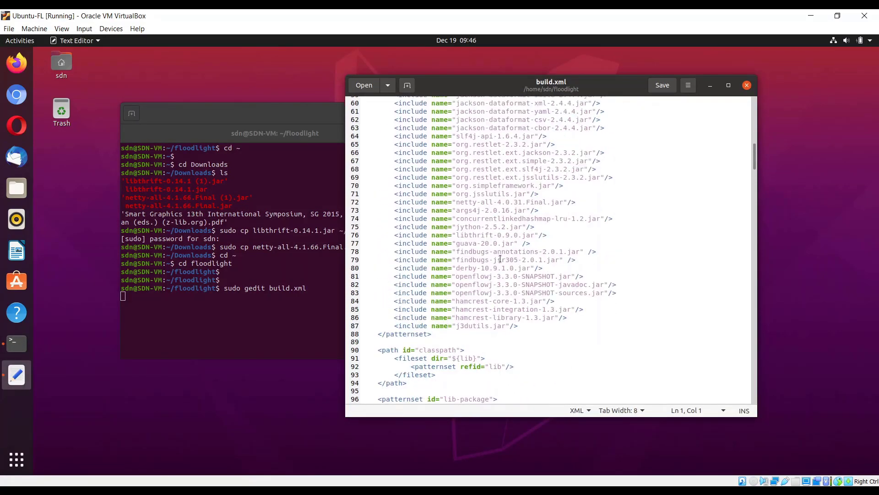
scroll(up, 3)
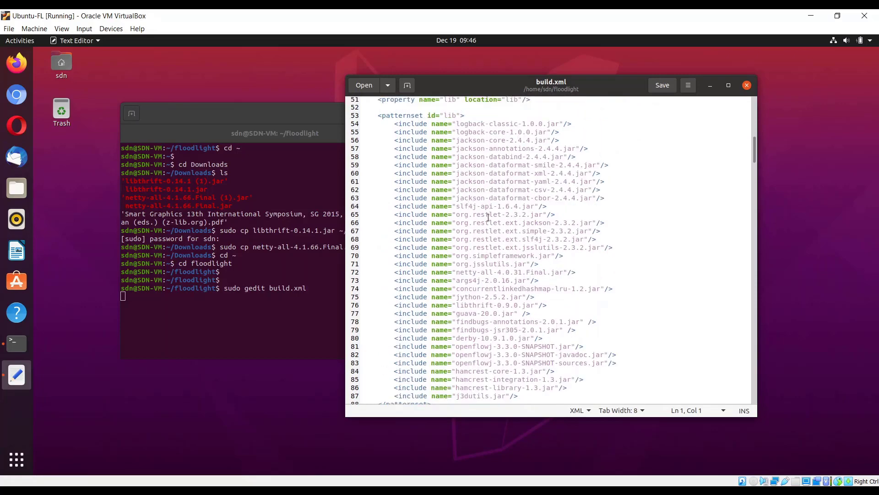
click(517, 272)
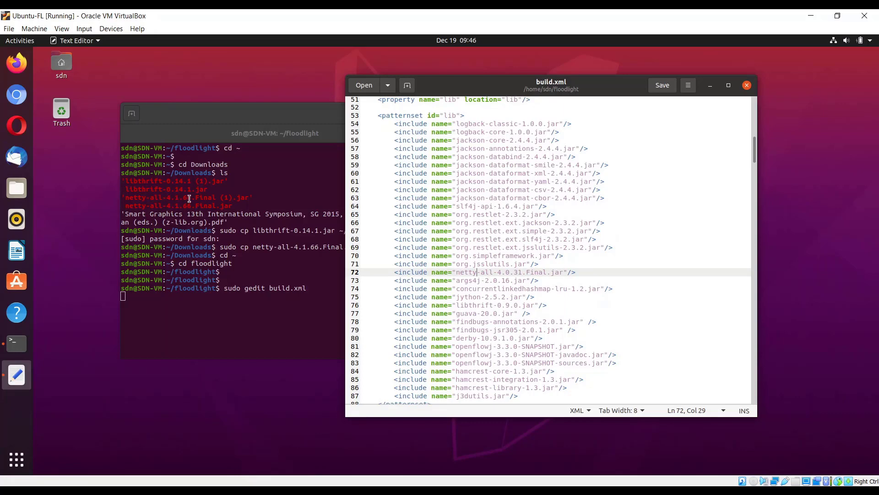
mouse_move(485, 273)
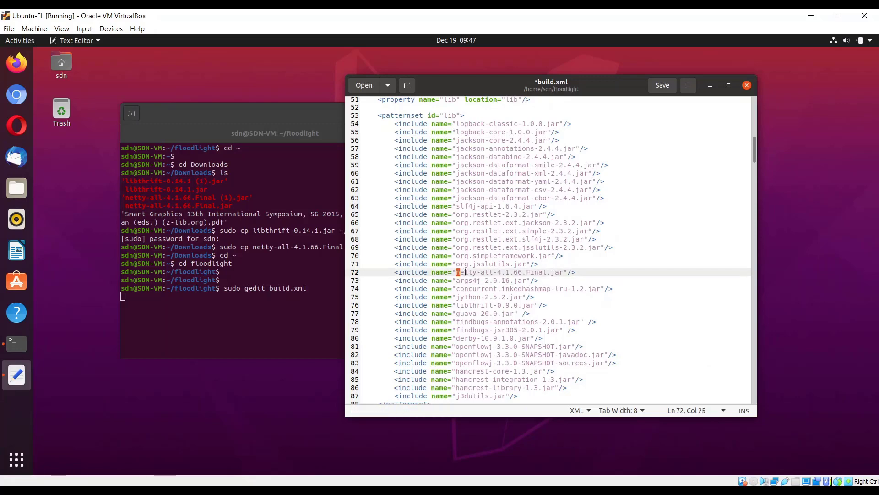
drag(457, 272, 573, 272)
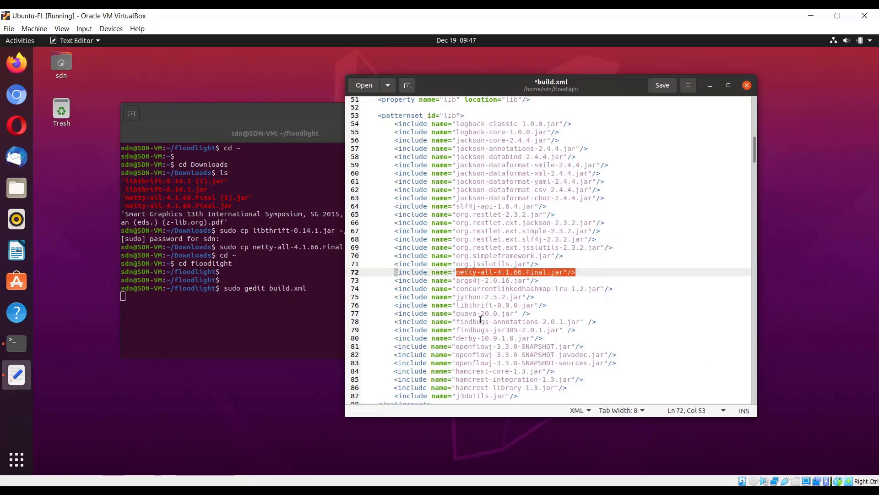
click(507, 305)
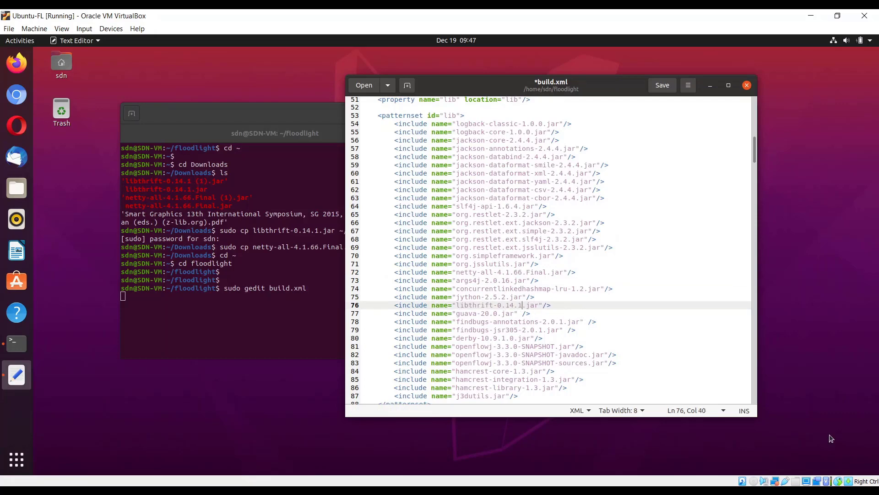
click(458, 304)
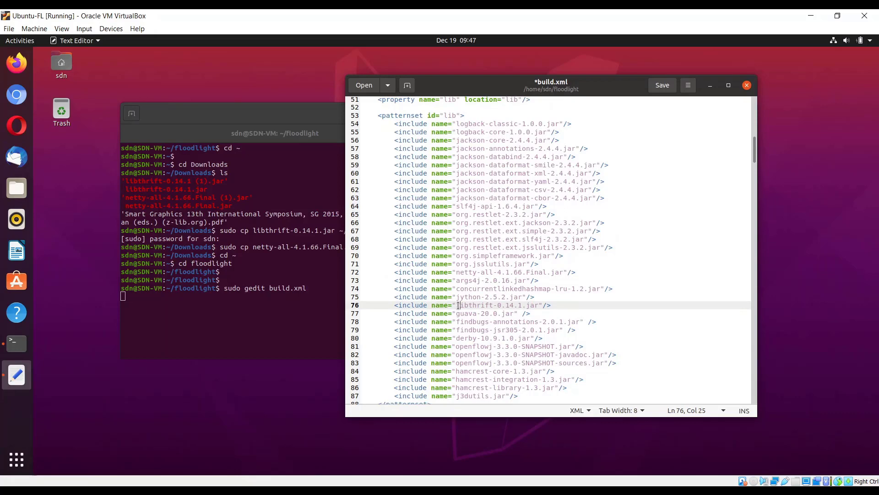
double_click(493, 304)
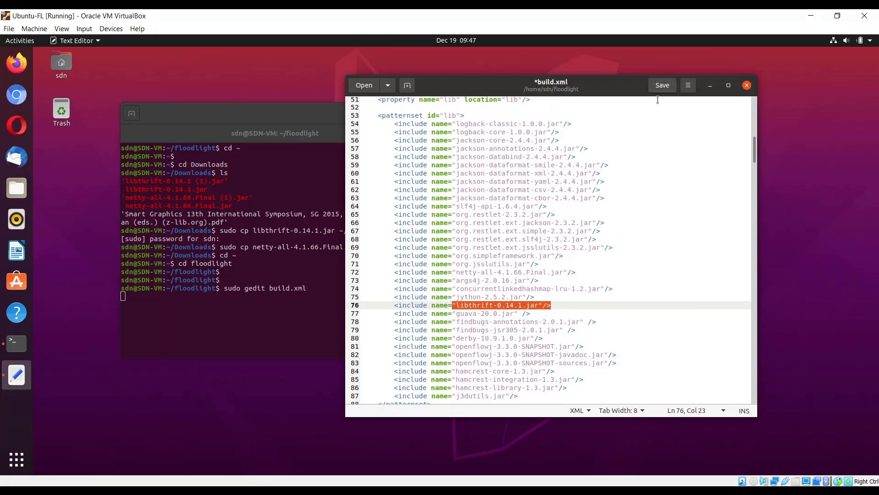
click(662, 85)
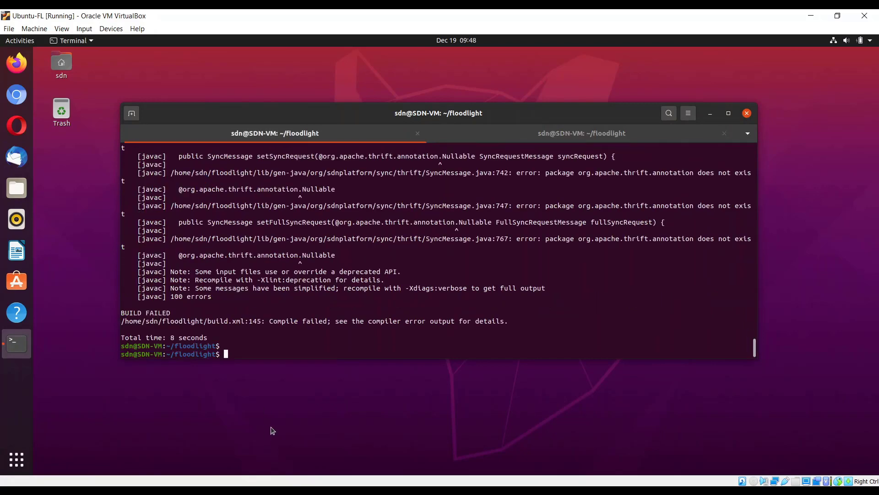
Clean and rebuild Floodlight with sudo ant, producing floodlight.jar in target.
text(sudo ant clean)
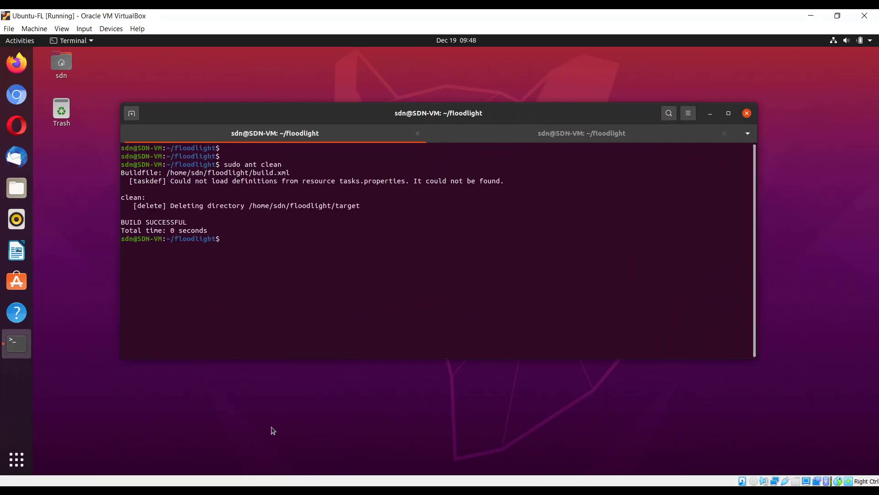
text(sudo ant)
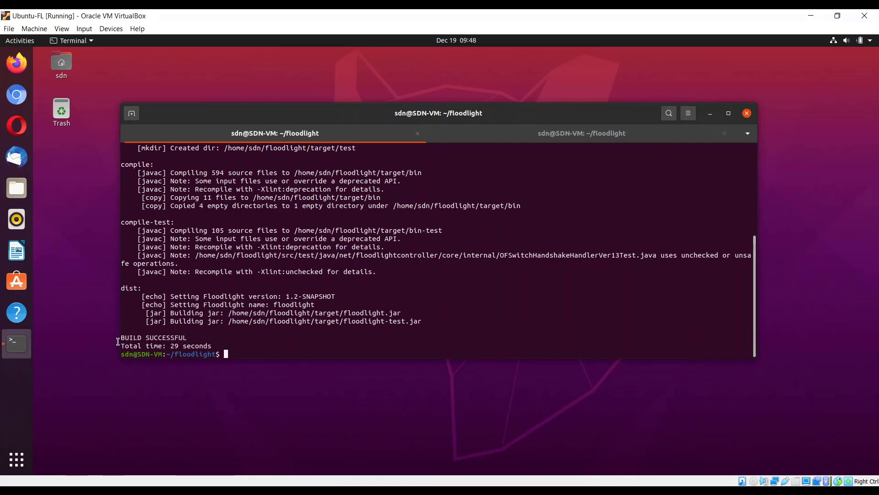
double_click(153, 337)
text(ls)
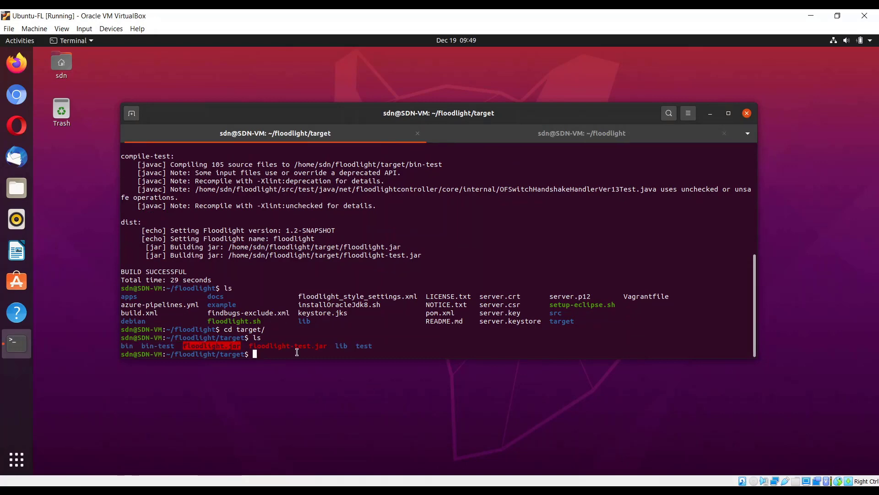
text(cd)
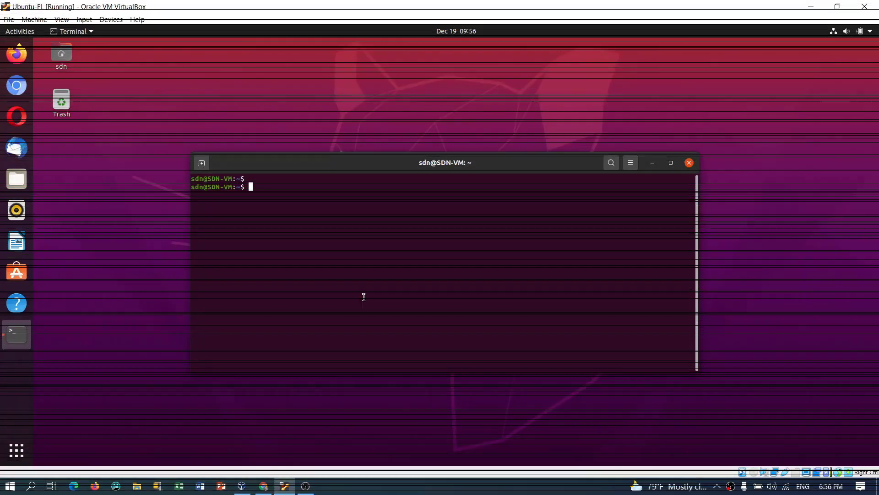
From the floodlight folder, launch the controller with java -jar target/floodlight.jar.
text(cd floodlight)
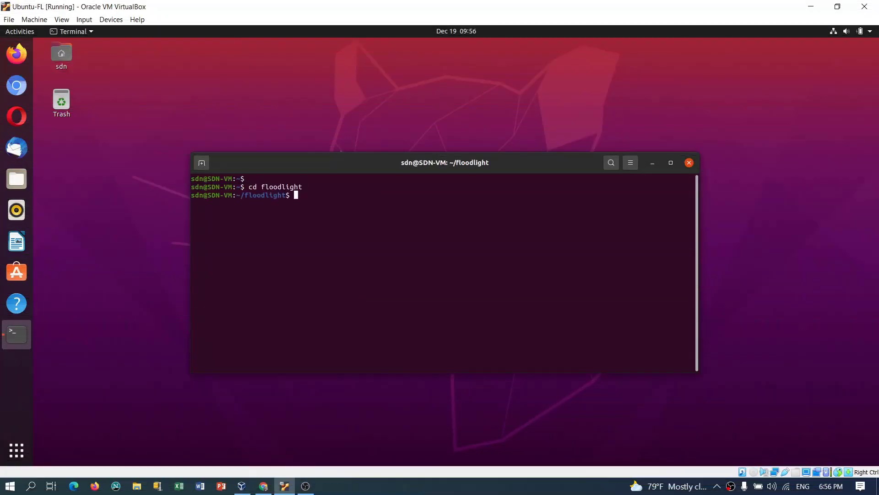
text(java -jar)
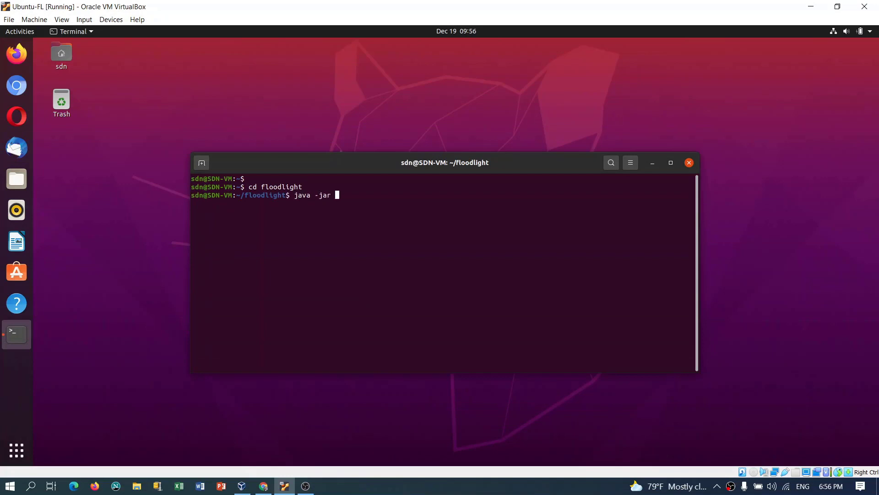
text(target/floodlight)
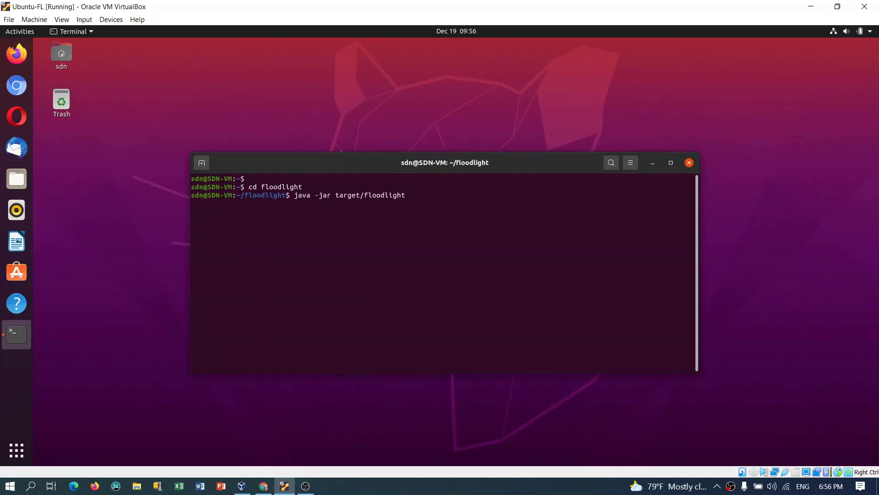
key(Return)
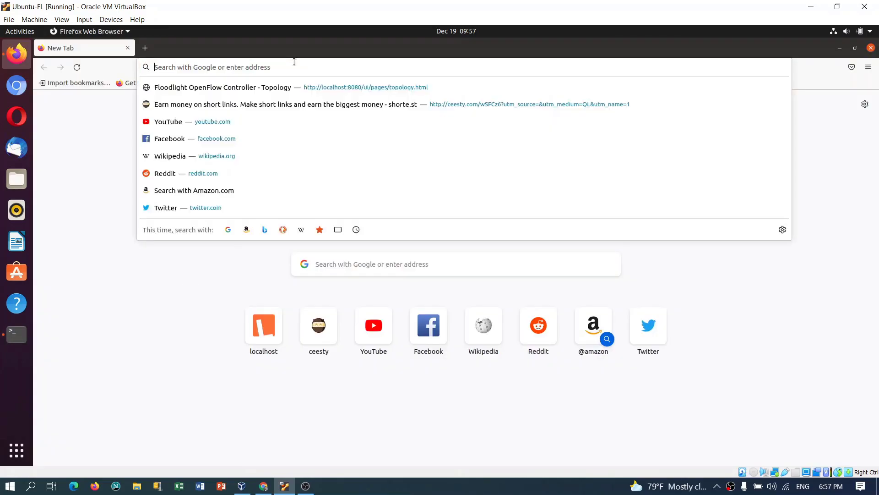
Load localhost:8080/ui/index.html (404 Not Found) and return to the controller log.
text(localhost:8080/ui/index.html)
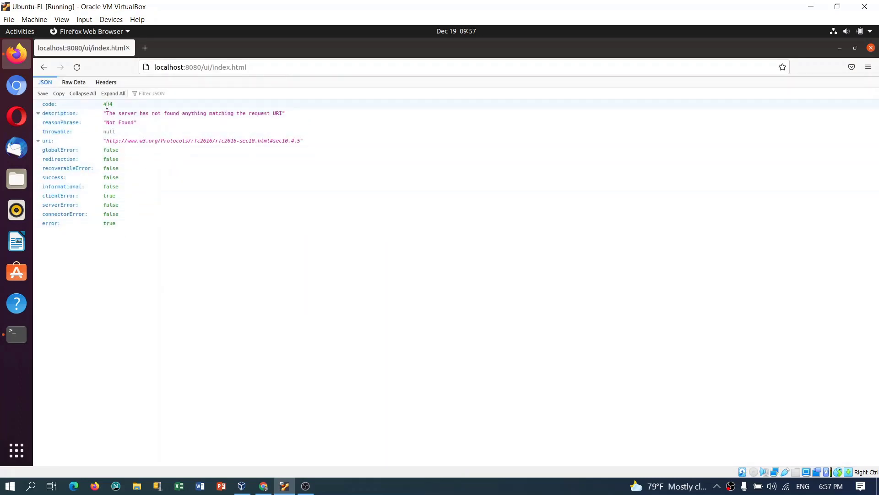
click(200, 67)
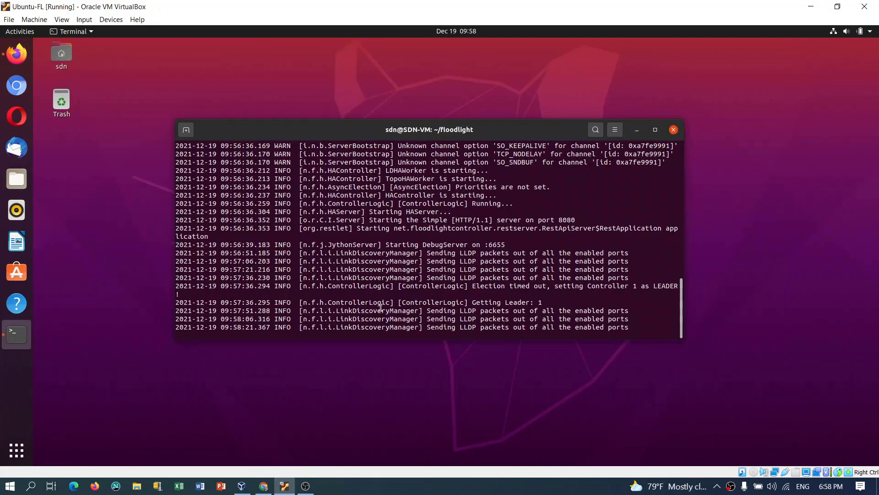
Stop the running controller and pull the latest floodlight source from origin master.
drag(429, 130, 365, 112)
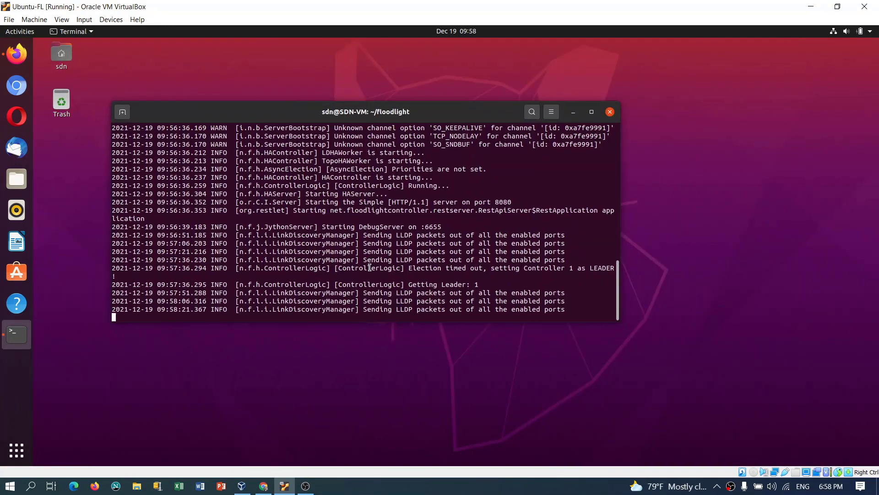
key(ctrl+c)
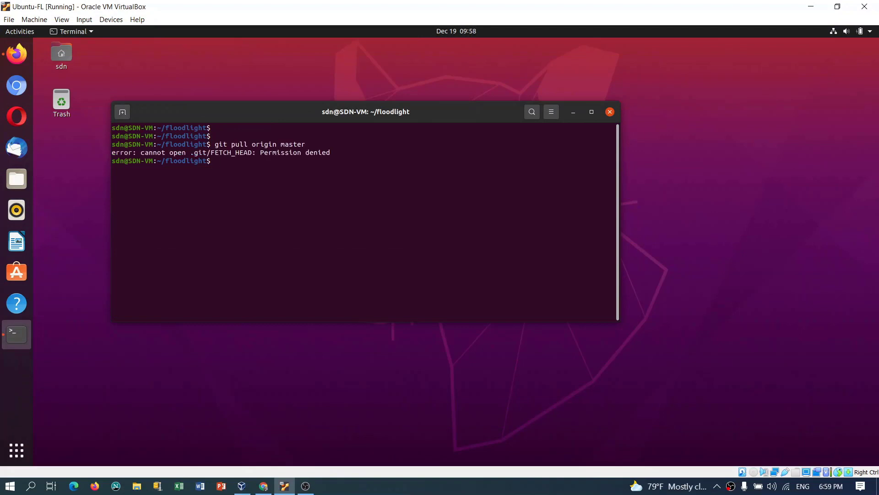
text(git pull origin master)
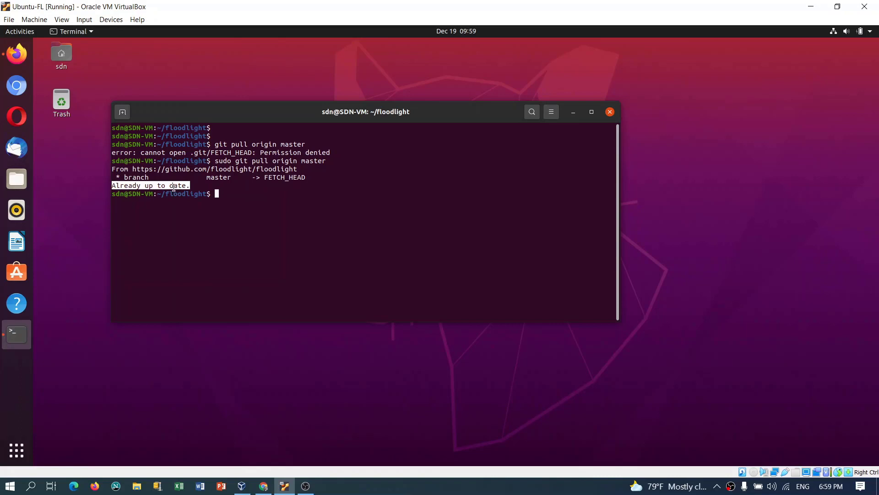
mouse_move(242, 222)
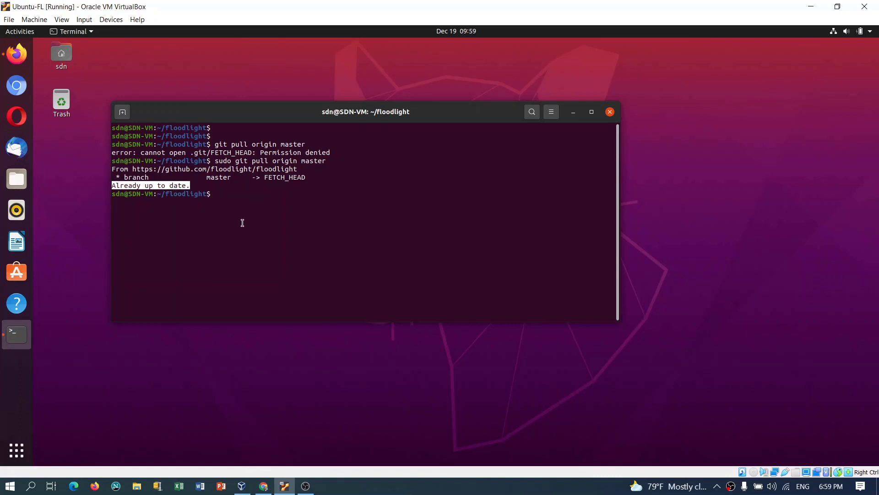
Initialize and update the web UI git submodule, then run sudo ant clean.
text(sudo git submodule init)
text(sudo git submodule u)
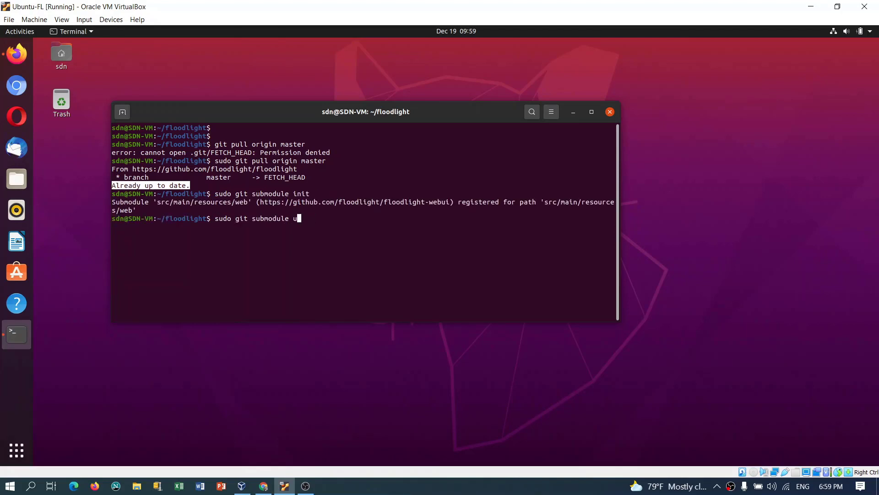
key(Return)
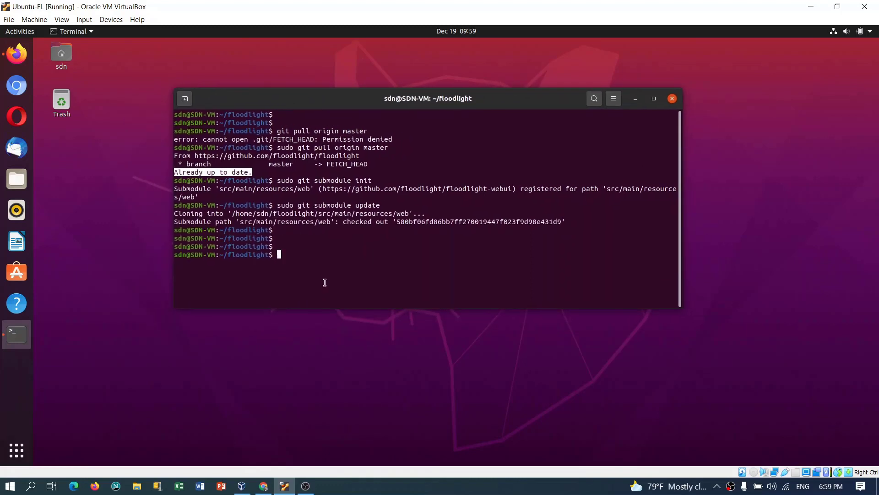
text(sudo ant clean)
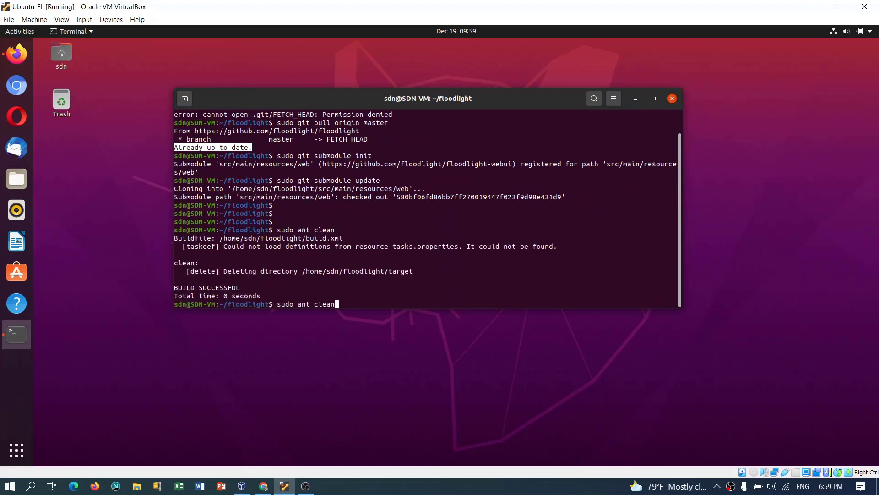
key(BackSpace)
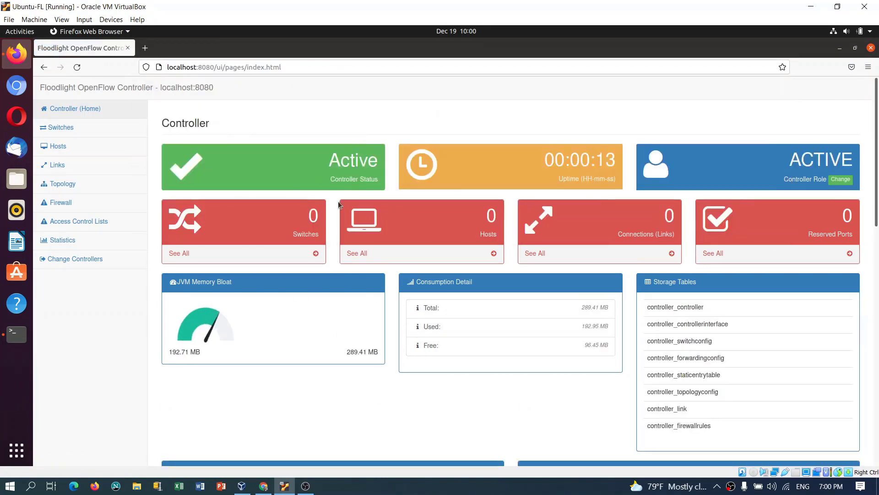
mouse_move(394, 216)
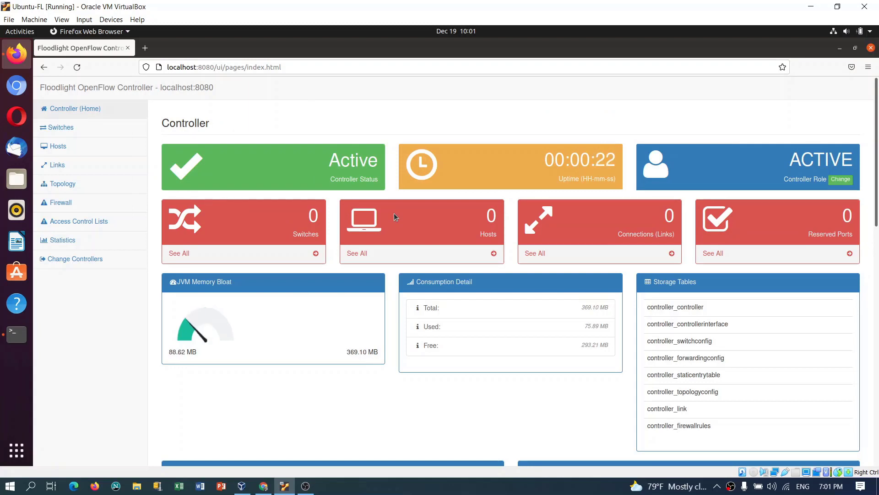
mouse_move(237, 262)
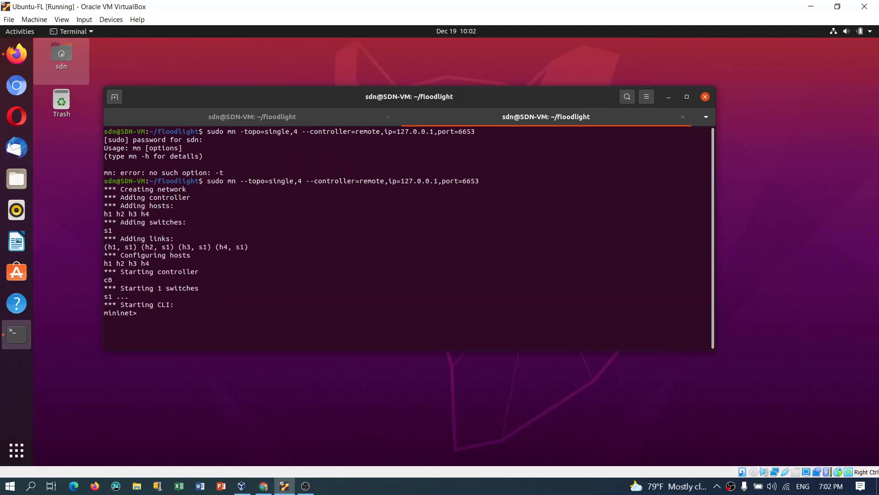
Run pingall at the mininet> prompt across all hosts.
text(pingall)
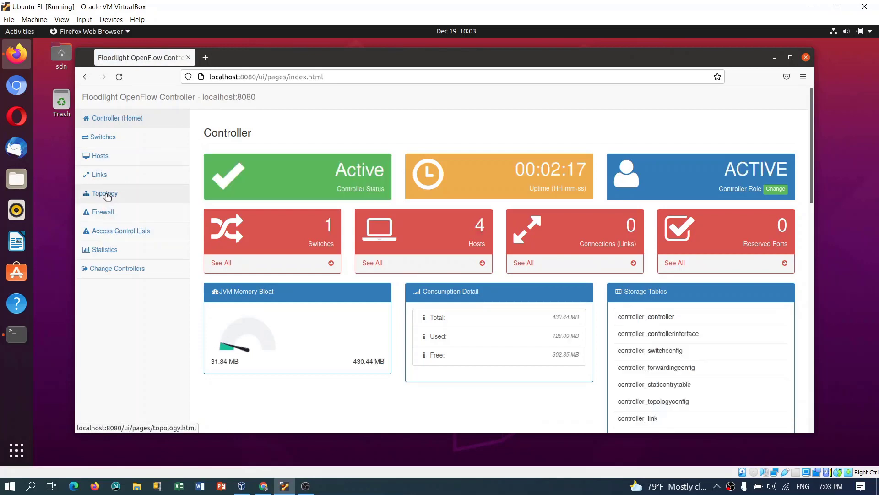
Open the Topology view from the Floodlight sidebar.
click(104, 193)
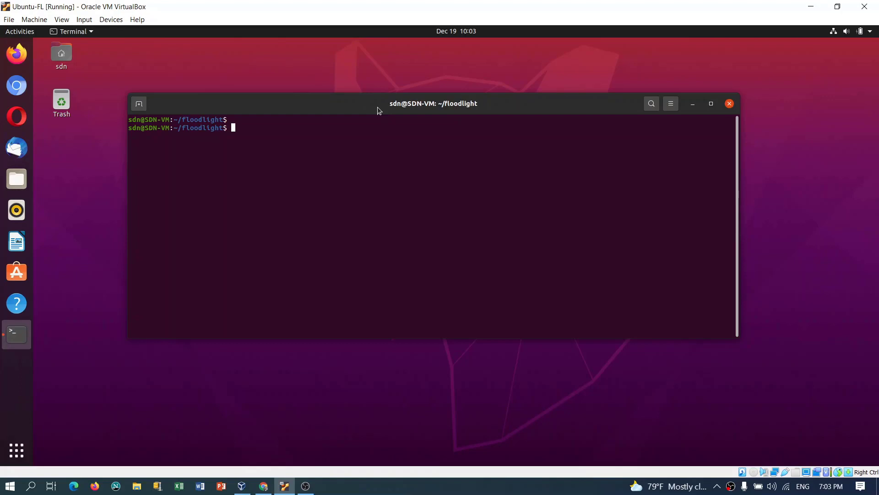
Install docker.io with sudo apt install.
text(apt)
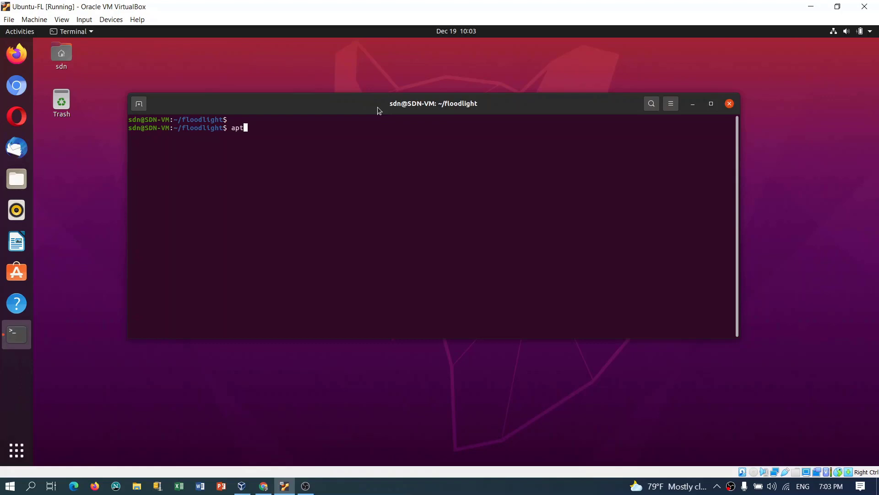
text(install docker)
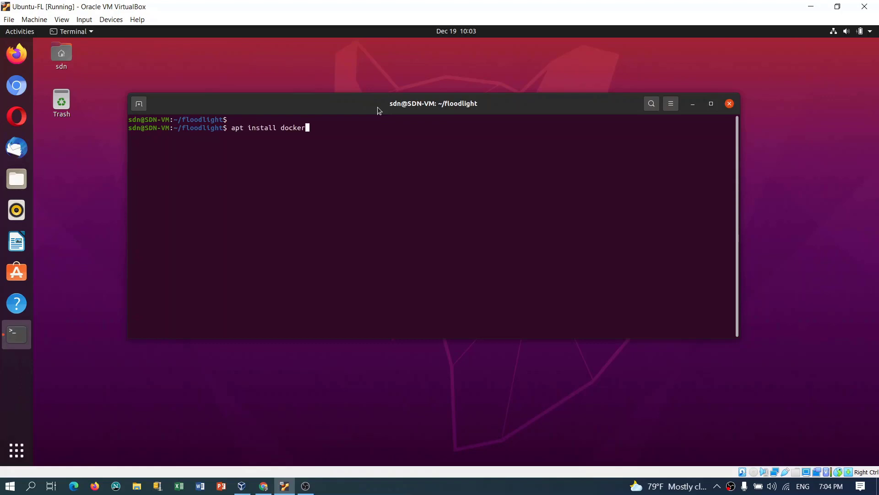
text(.io)
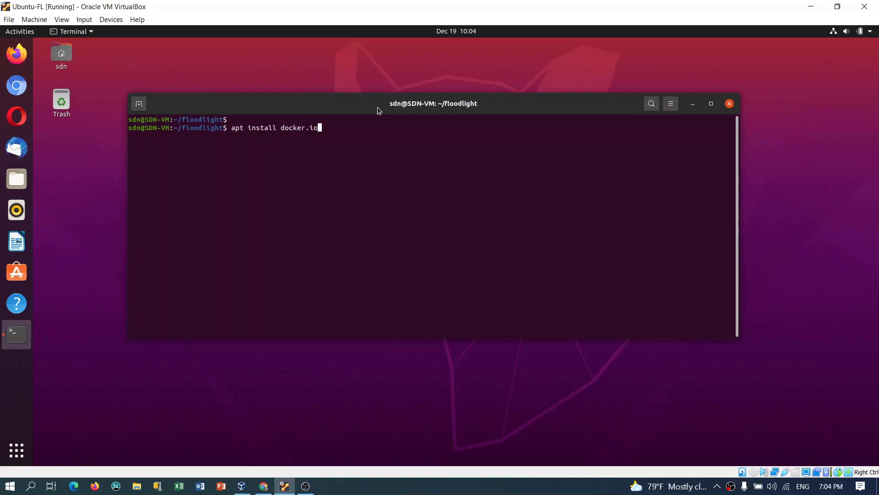
text(sudo)
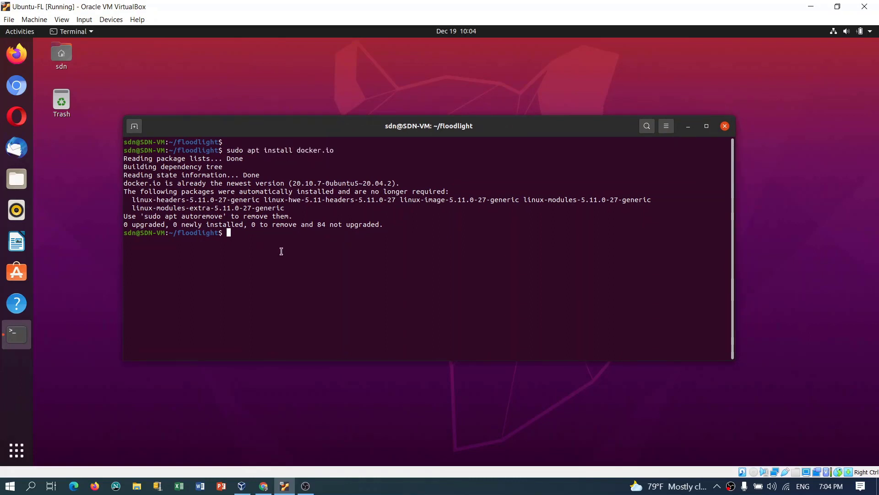
Search Docker Hub for floodlight images with sudo docker search floodlight.
text(sudo)
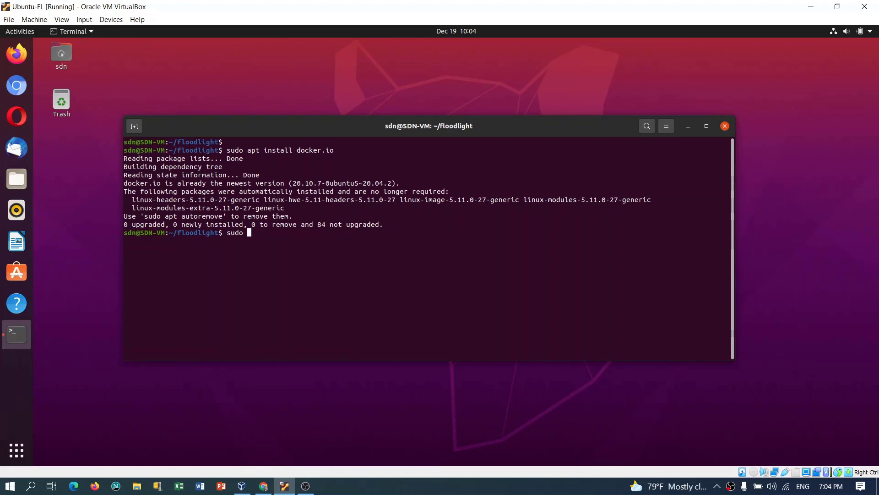
text(docker search)
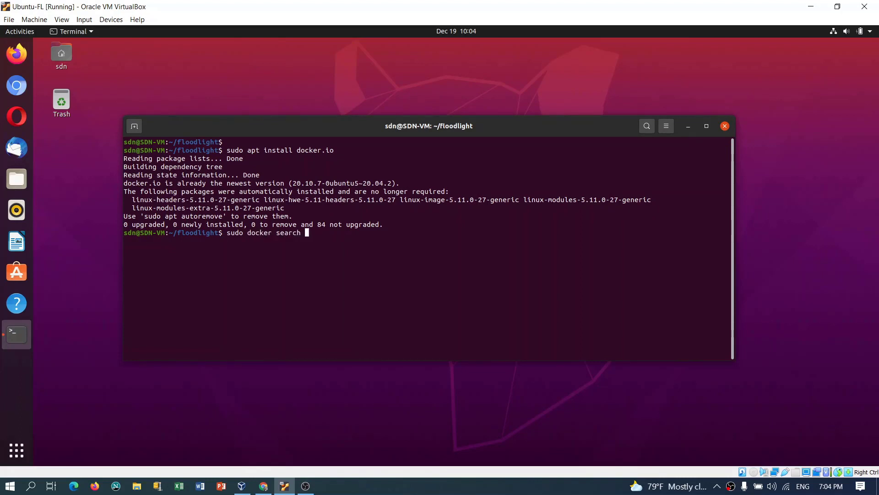
text(floodlight)
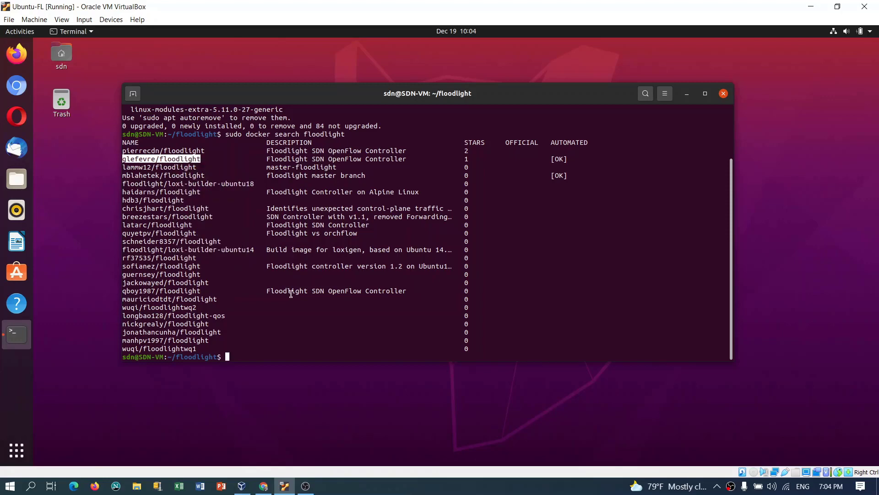
Pull the pasted glefevre/floodlight image and check the local image list.
text(sudo docker search floodlig)
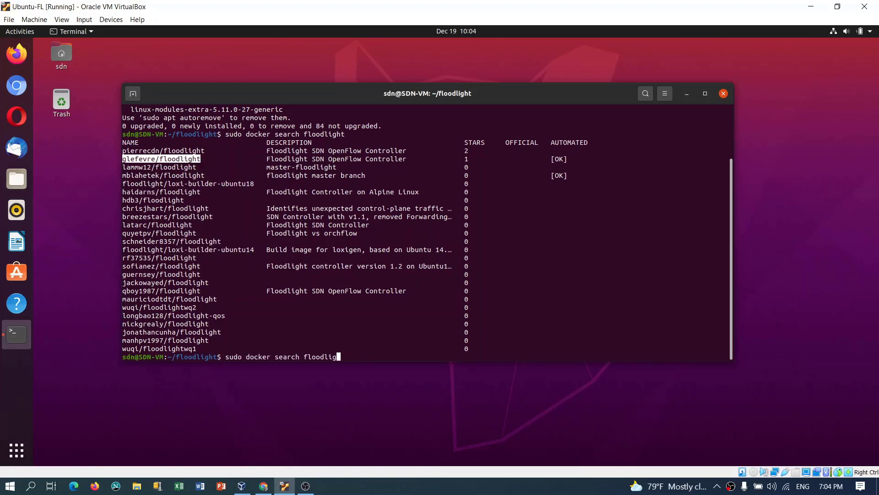
text(sudo docker pu)
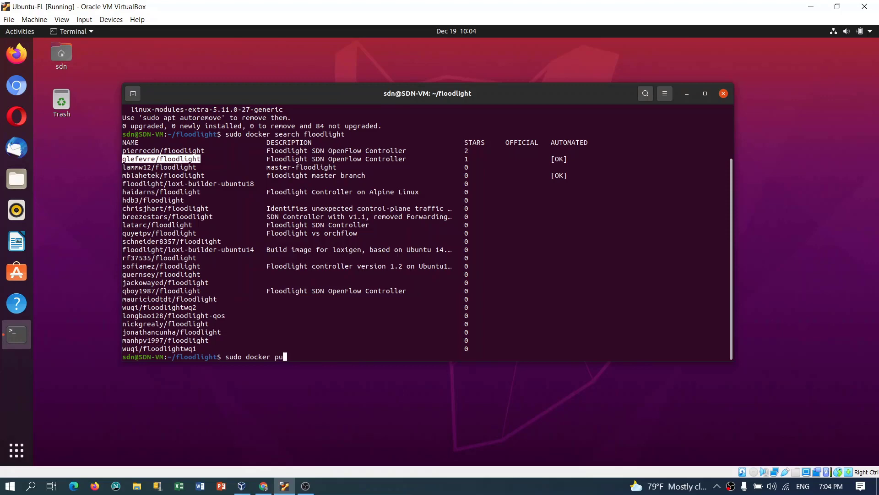
text(ll)
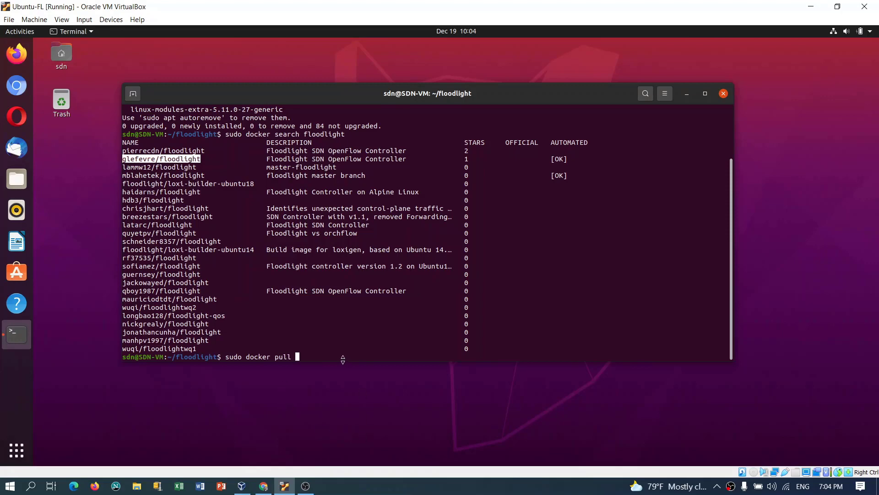
right_click(342, 359)
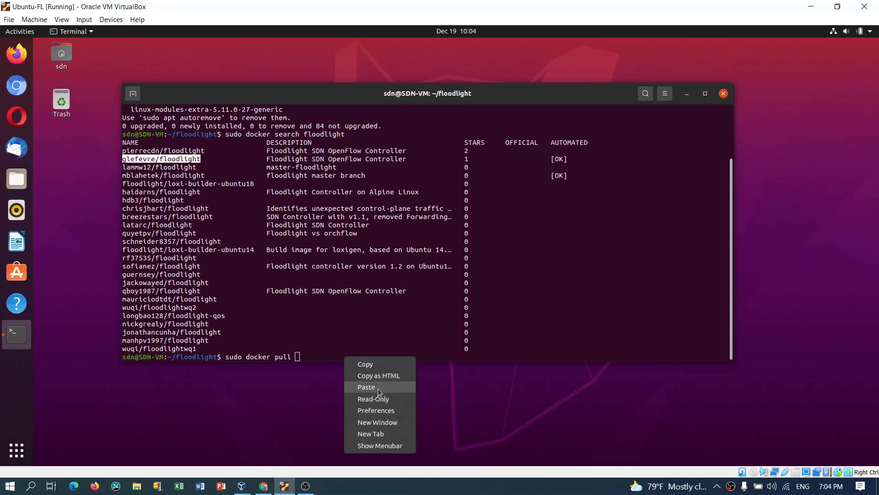
click(365, 386)
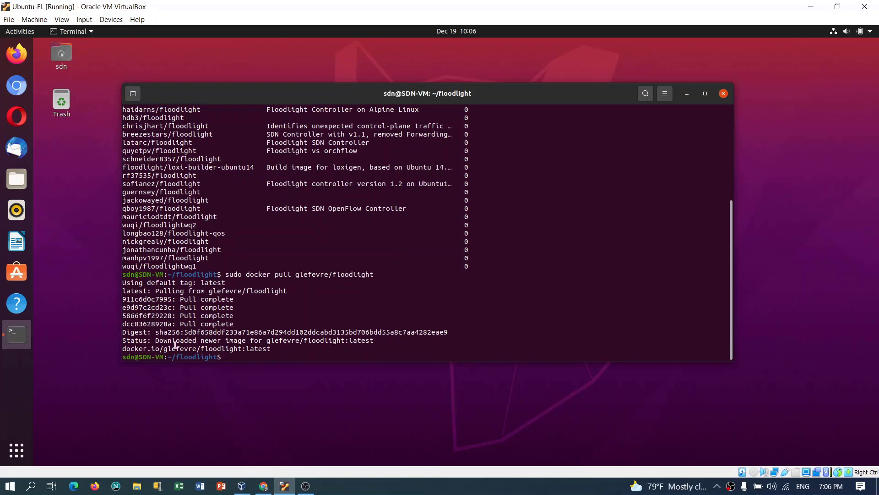
text(sudo docker pull glefevre/floodlight)
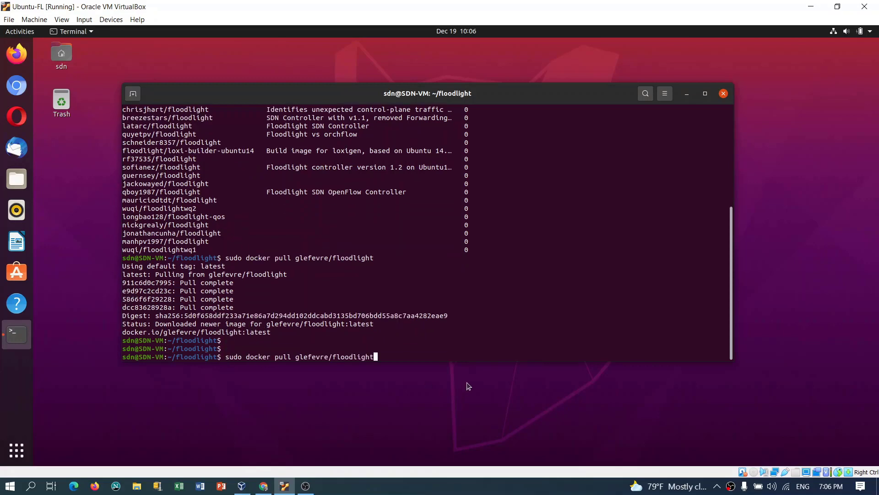
key(BackSpace)
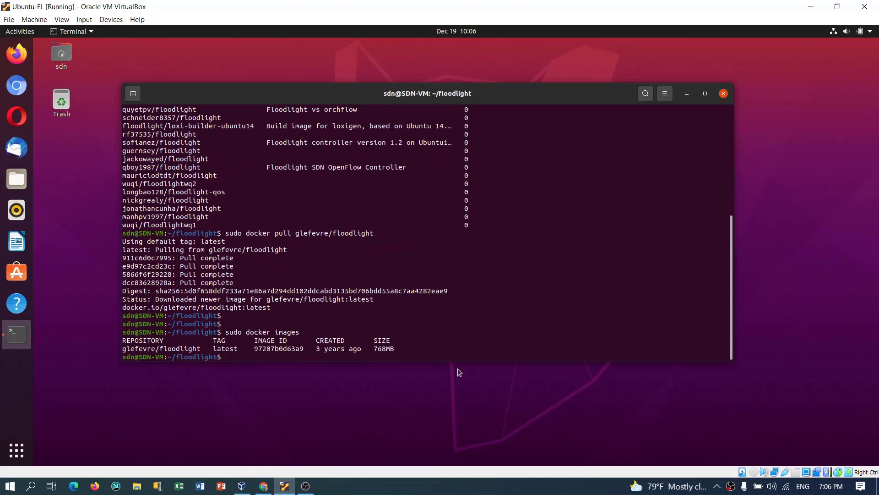
Run glefevre/floodlight detached as 'floodlight', mapping ports 6653:6653 and 8080:8080.
text(sudo docker images)
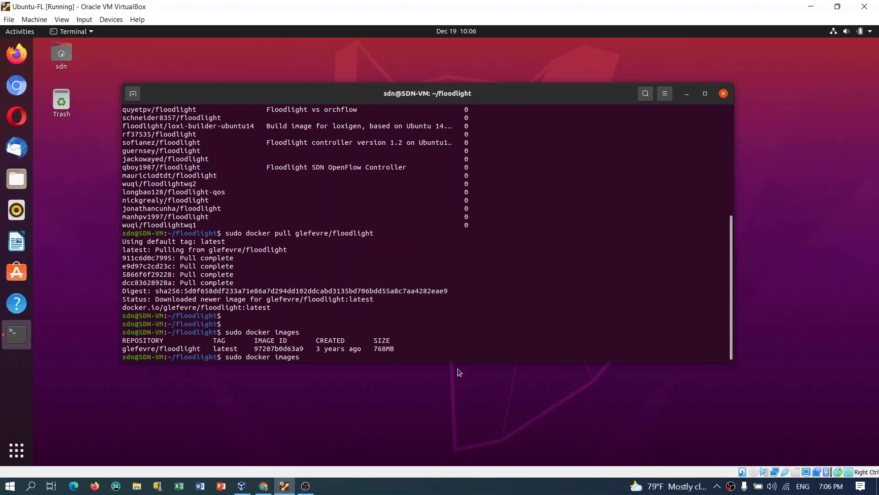
key(BackSpace)
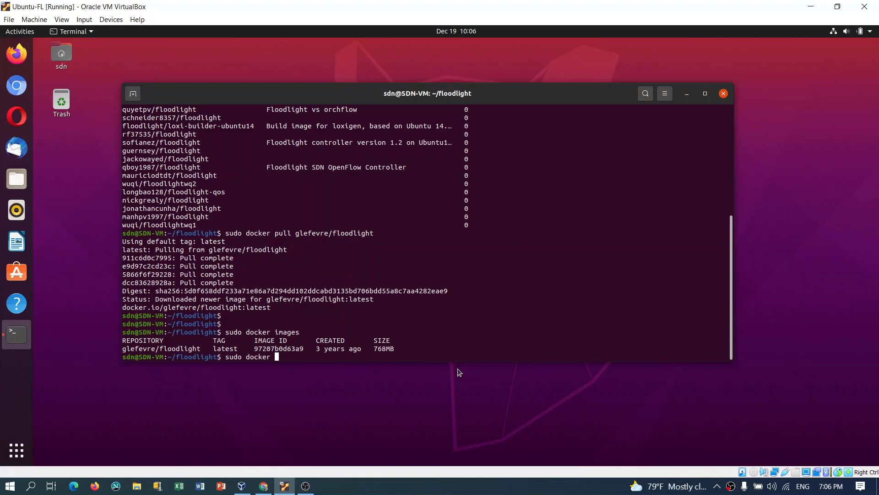
text(run -d)
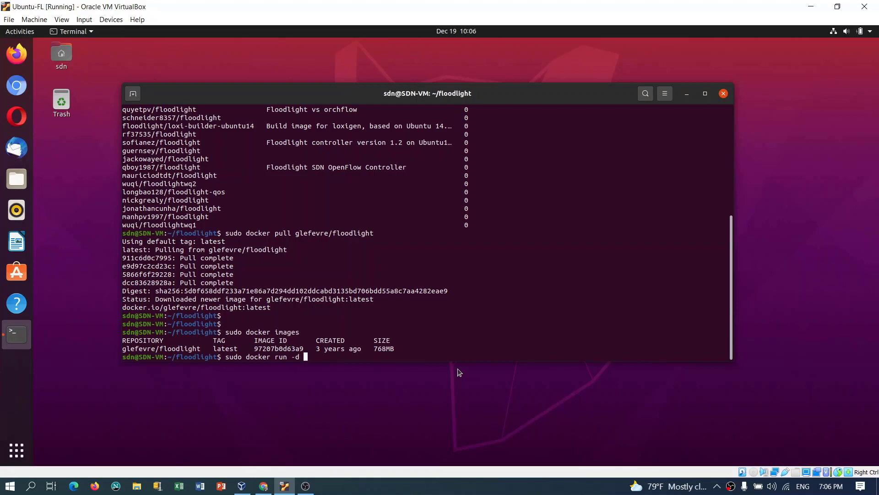
text(-)
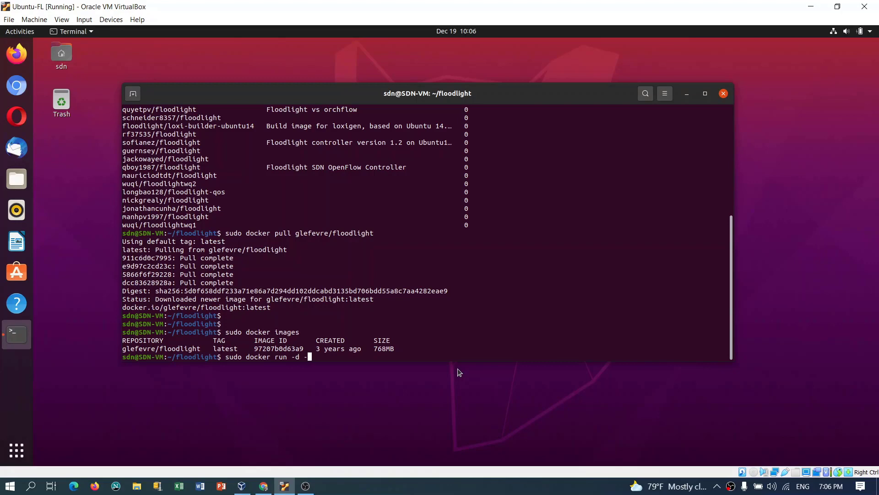
text(p)
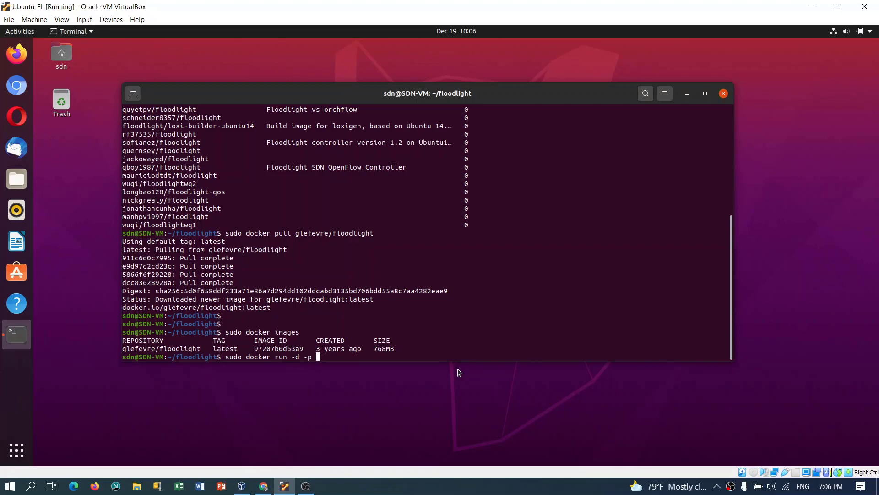
text(6653)
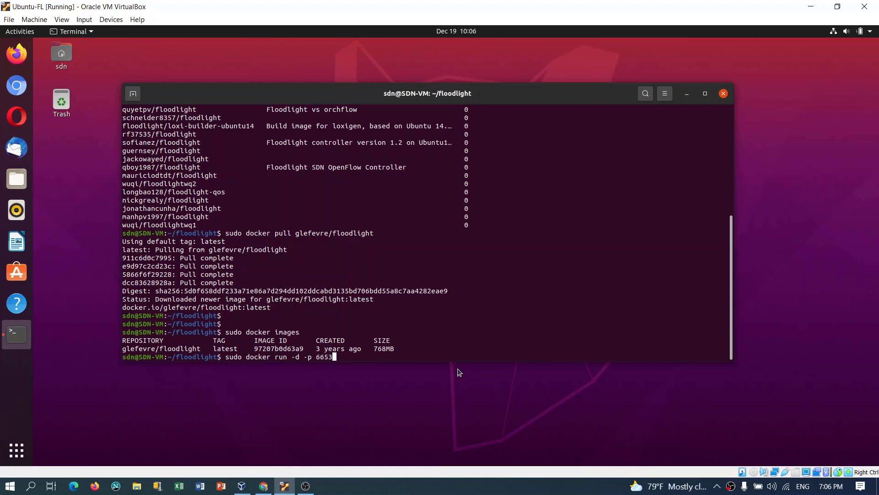
text(:66)
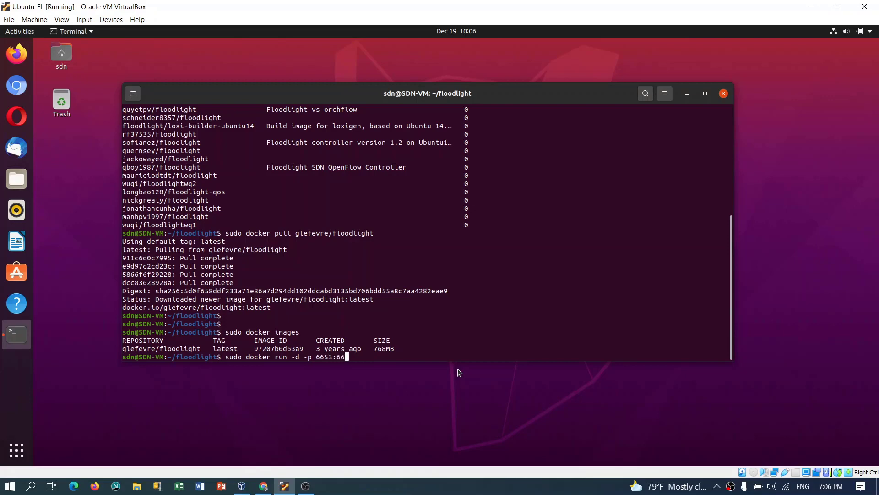
text(53)
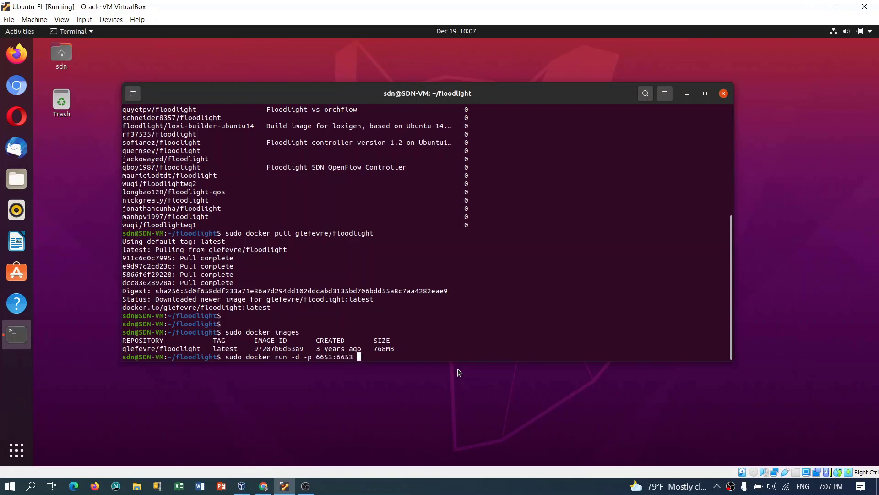
text(-p)
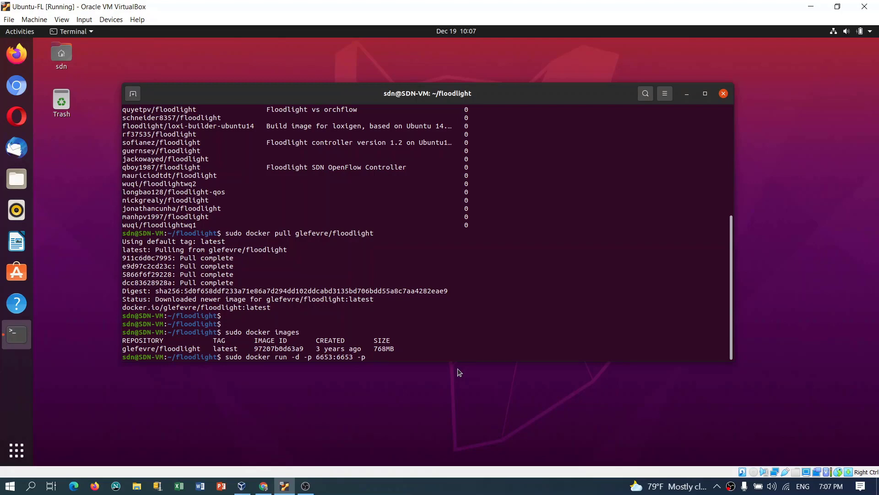
text(8080:)
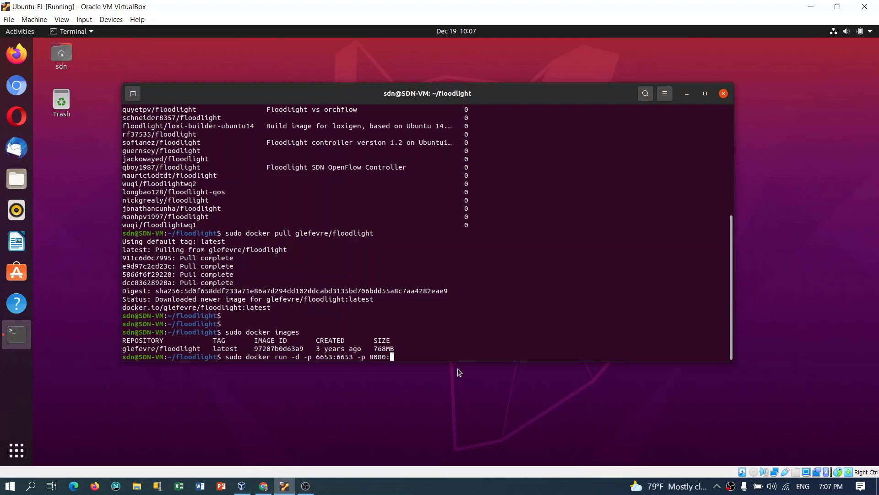
text(8080)
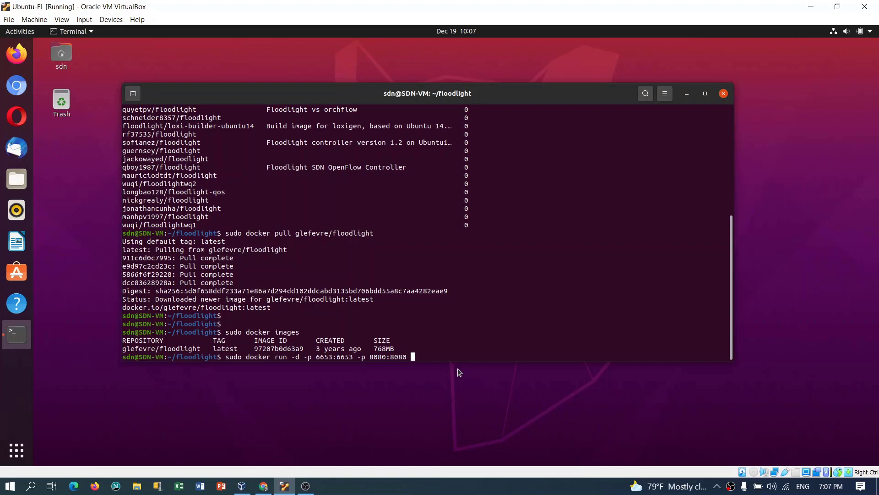
text(--name)
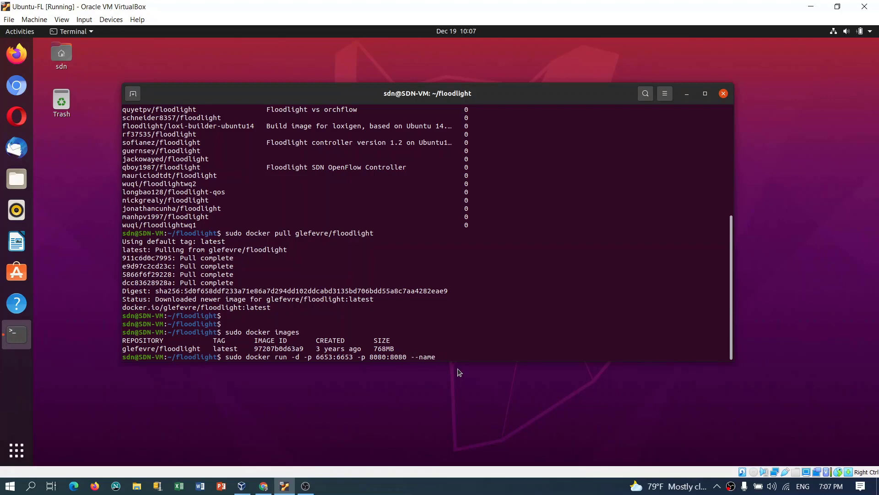
text(=floodlight)
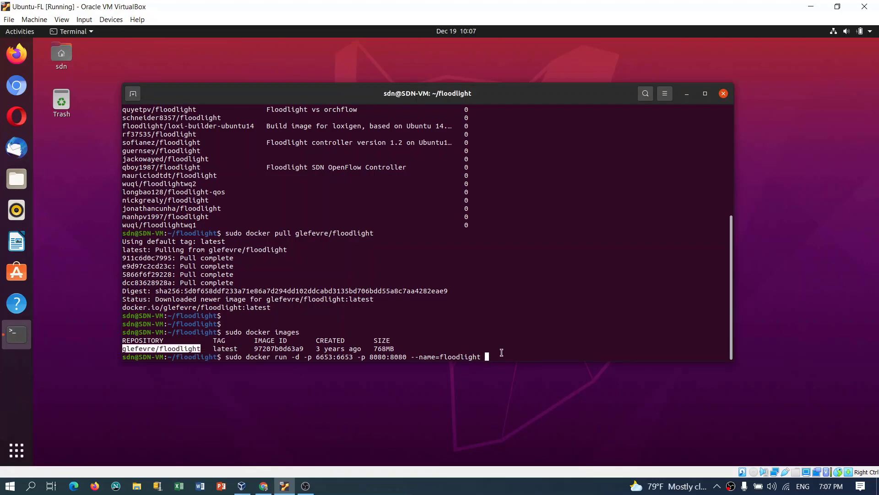
text(glefevre/floodlight)
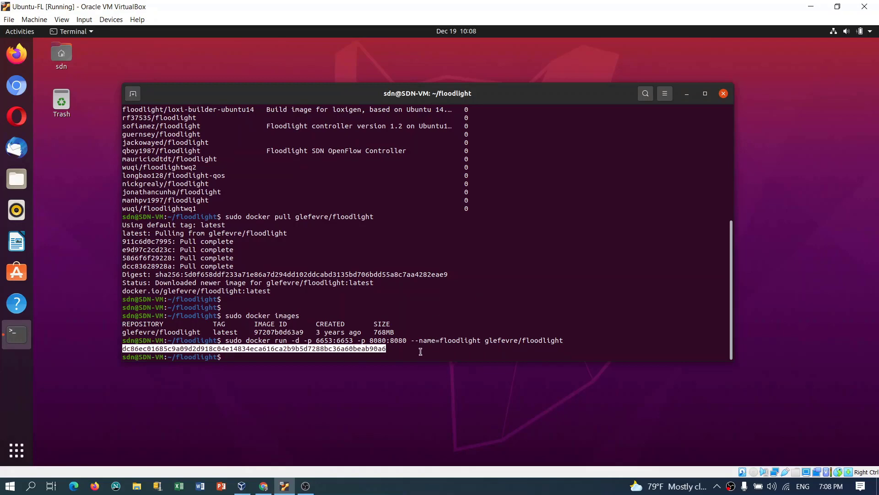
List all containers with sudo docker ps -a.
text(sudo docker r)
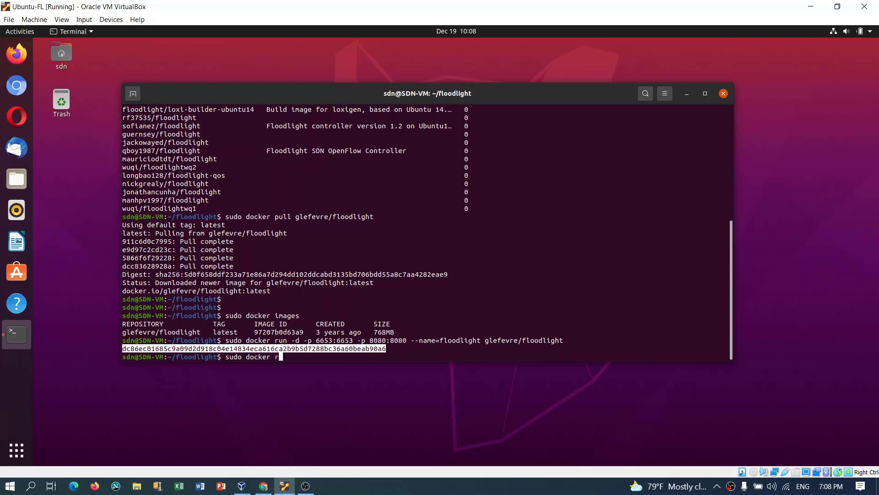
key(Backspace)
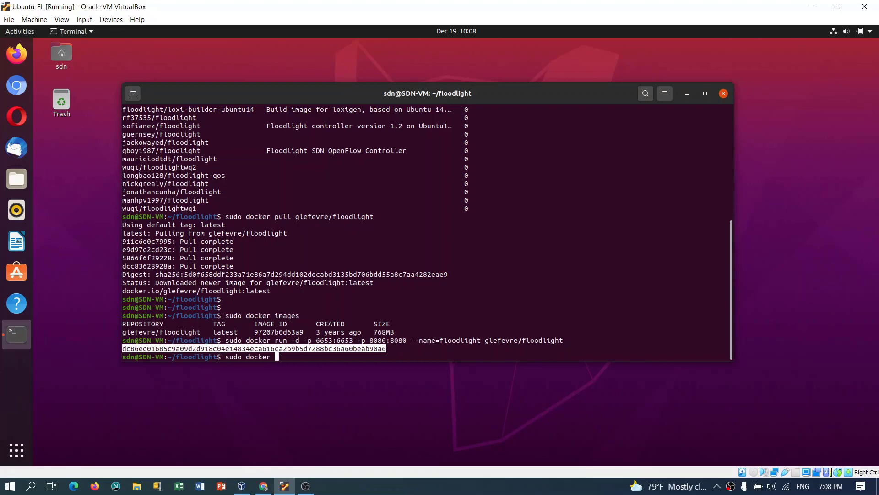
text(ps -a)
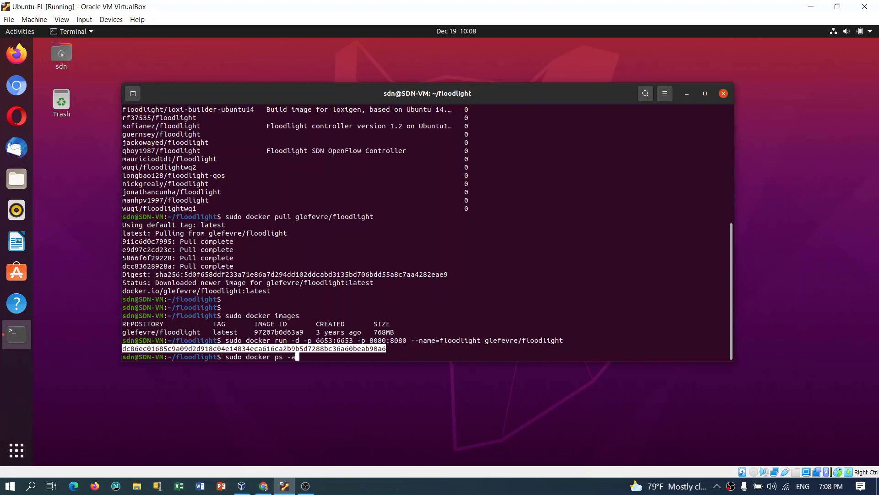
key(Return)
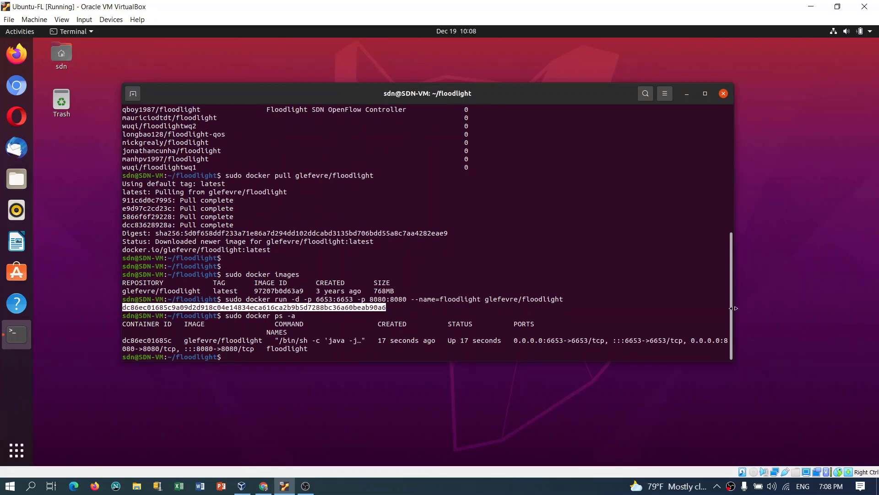
Maximize the terminal and highlight the floodlight container's image, ports and running status.
click(704, 93)
text(sudo docker ps -a)
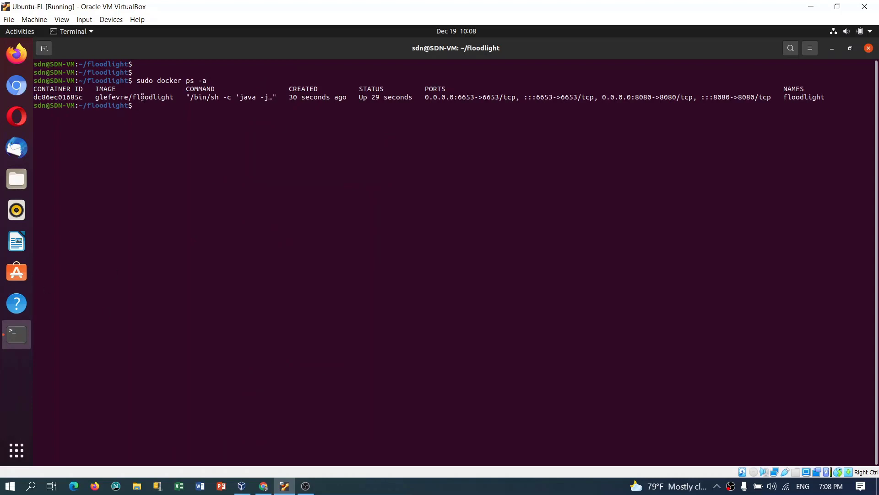
double_click(135, 97)
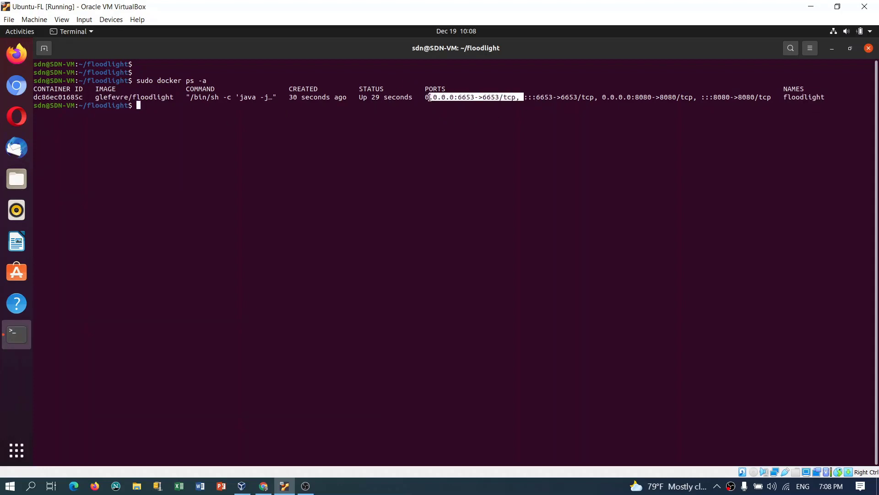
click(579, 97)
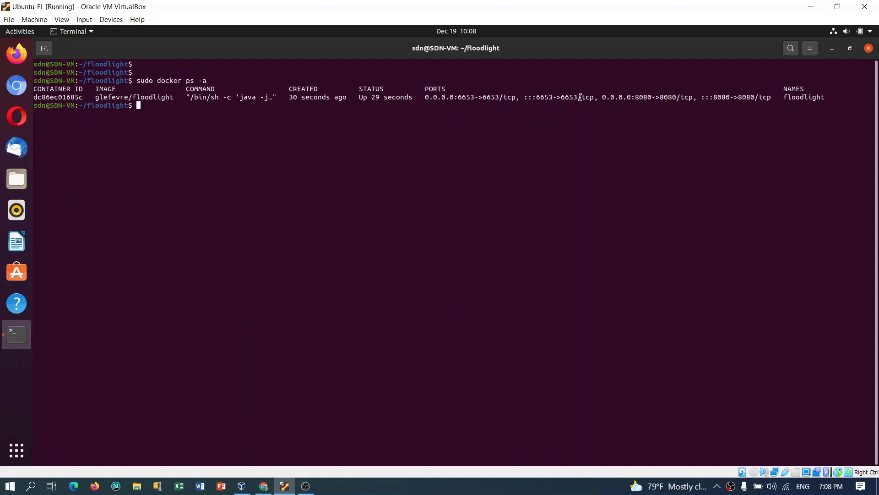
double_click(564, 96)
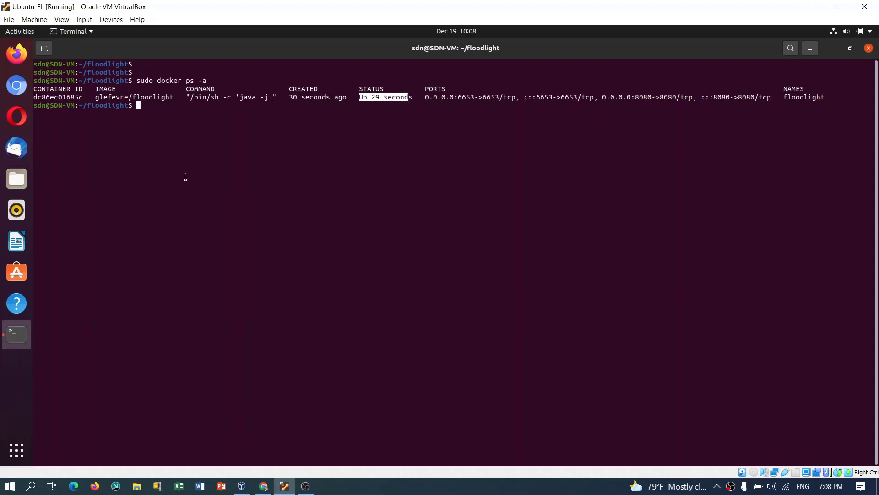
mouse_move(275, 171)
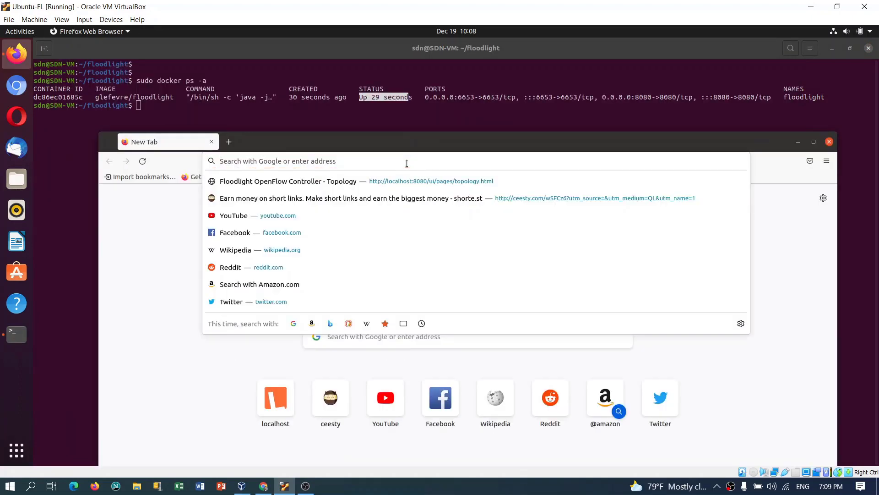
Open the Floodlight localhost:8080 topology page in Firefox.
click(288, 180)
text(sudo mn --controller=remote,19=127.0.0.01,port=)
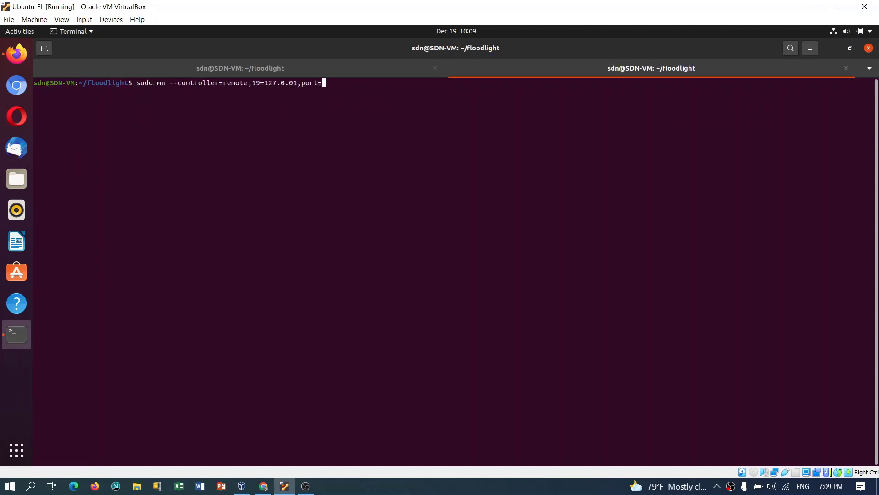
Start Mininet on remote controller port 6653 and reload the topology page.
text(6653)
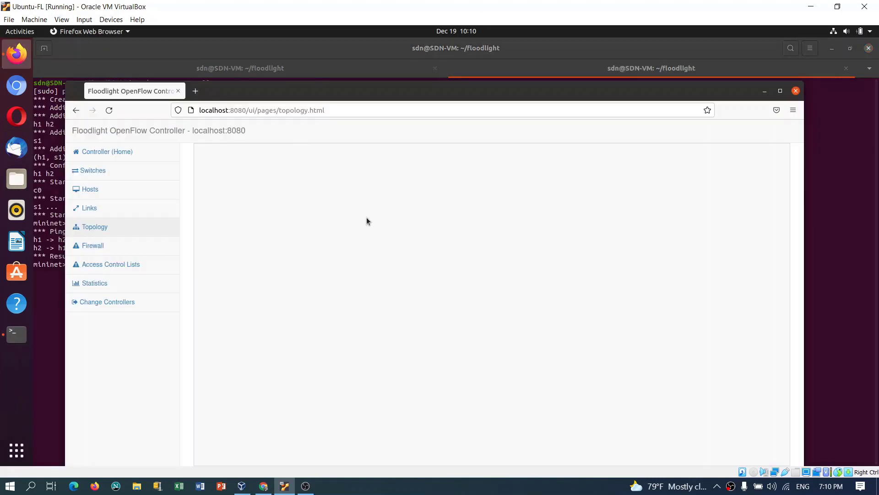
click(109, 110)
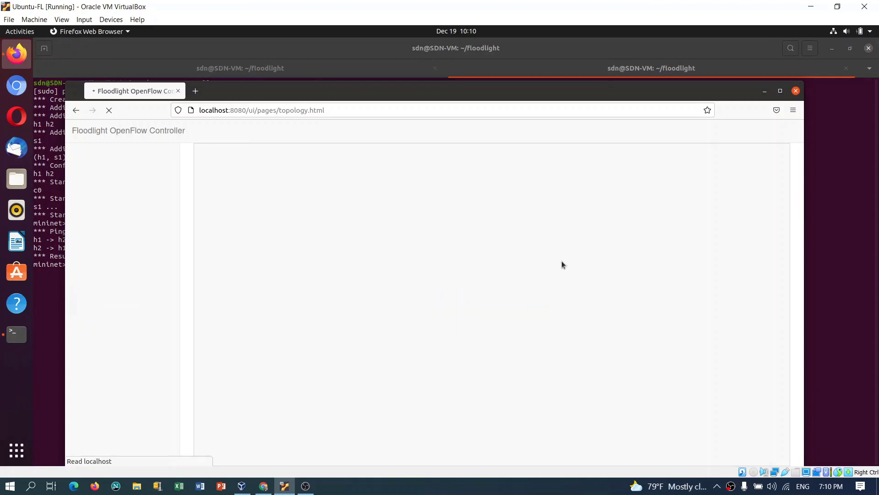